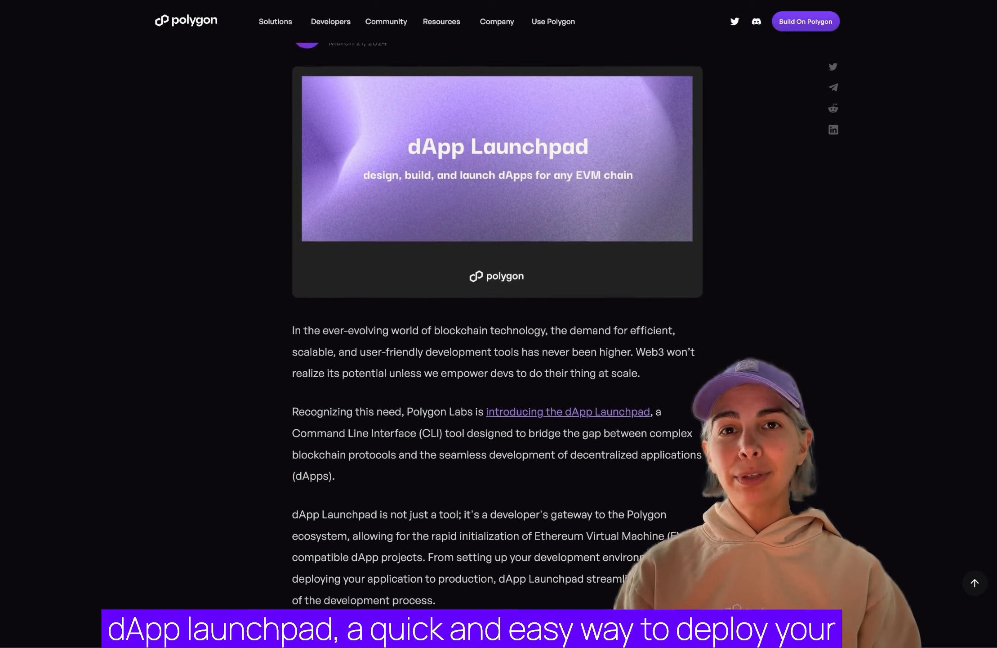
{"action": "scroll", "scroll_direction": "down", "scroll_amount": 3}
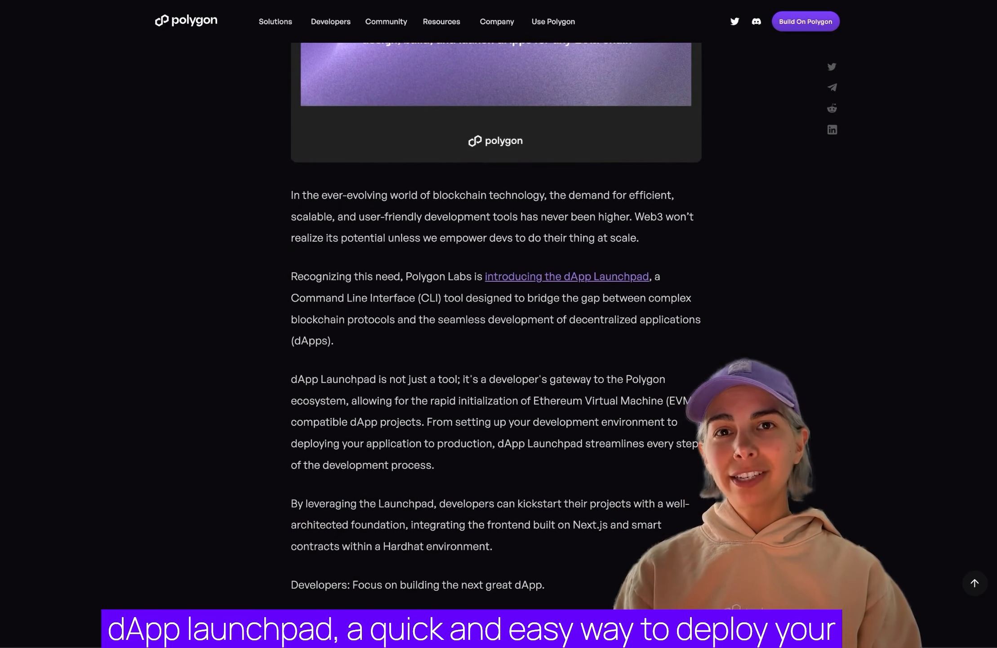
{"action": "scroll", "scroll_direction": "down", "scroll_amount": 3}
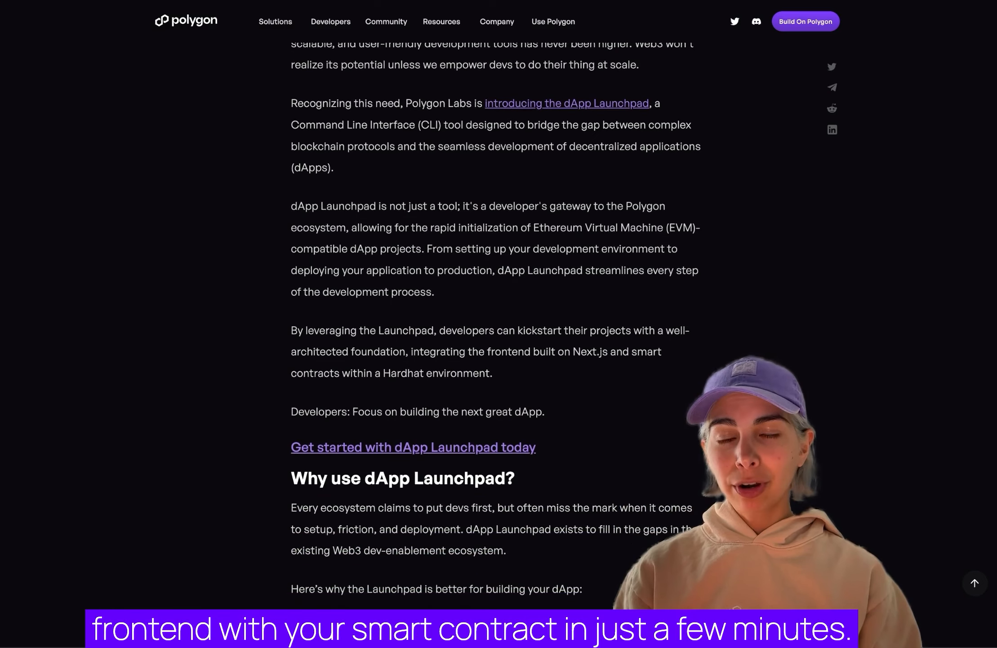
{"action": "scroll", "scroll_direction": "down", "scroll_amount": 3}
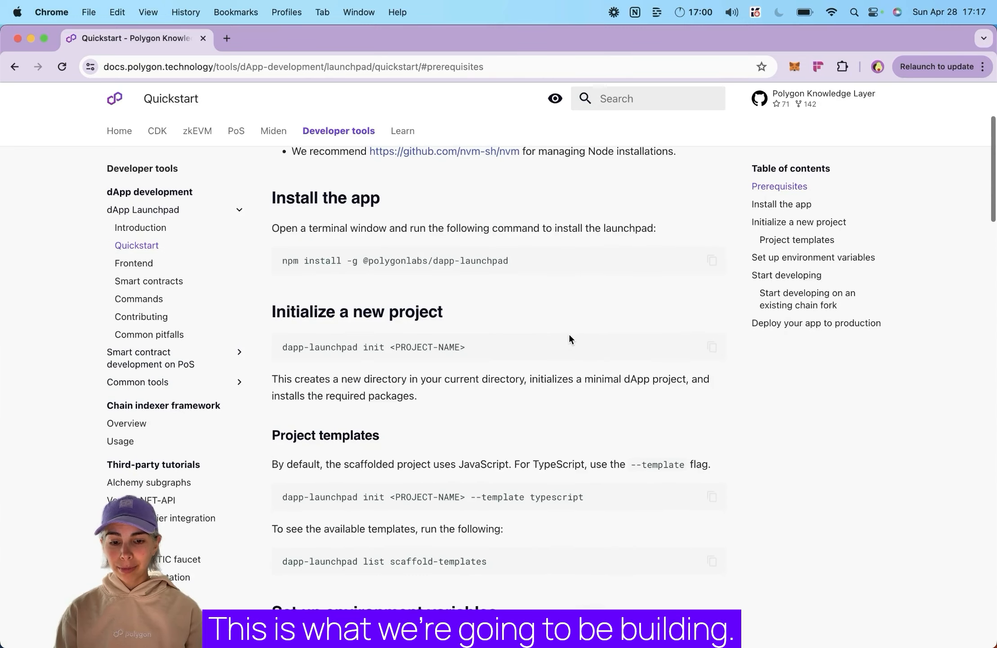
{"action": "scroll", "scroll_direction": "down", "scroll_amount": 3}
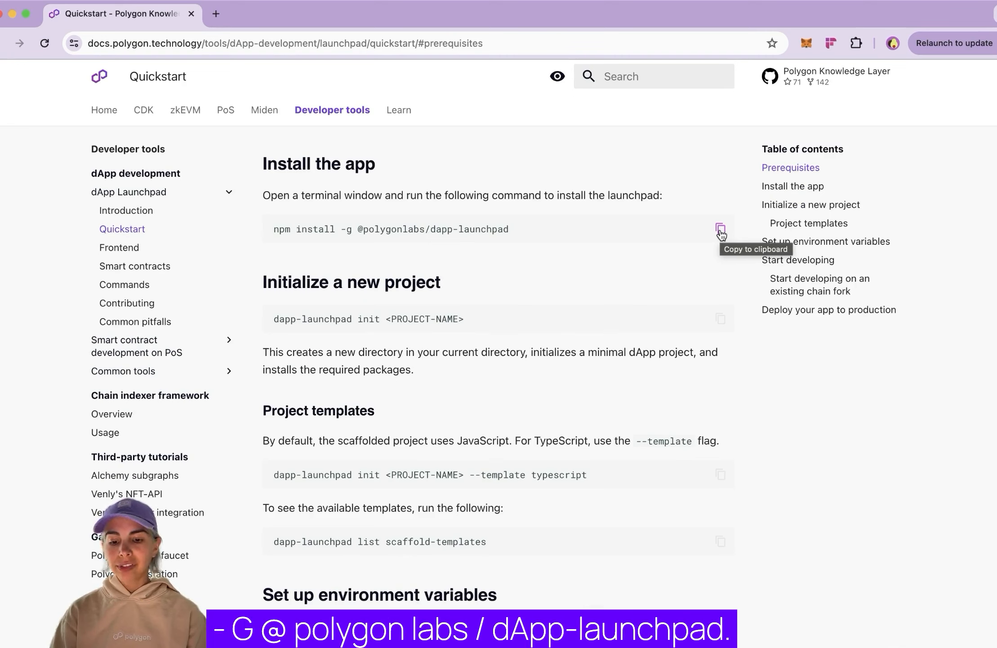
{"action": "left_click", "coordinate": [721, 229]}
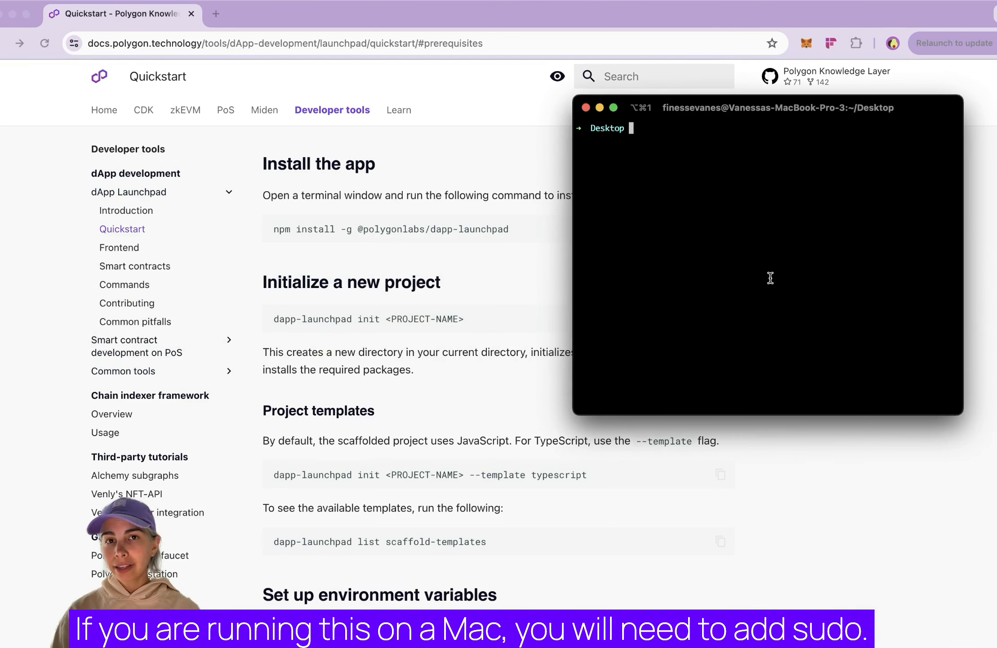
{"action": "type", "text": "sudo npm install -g @polygonlabs/dapp-launchpa"}
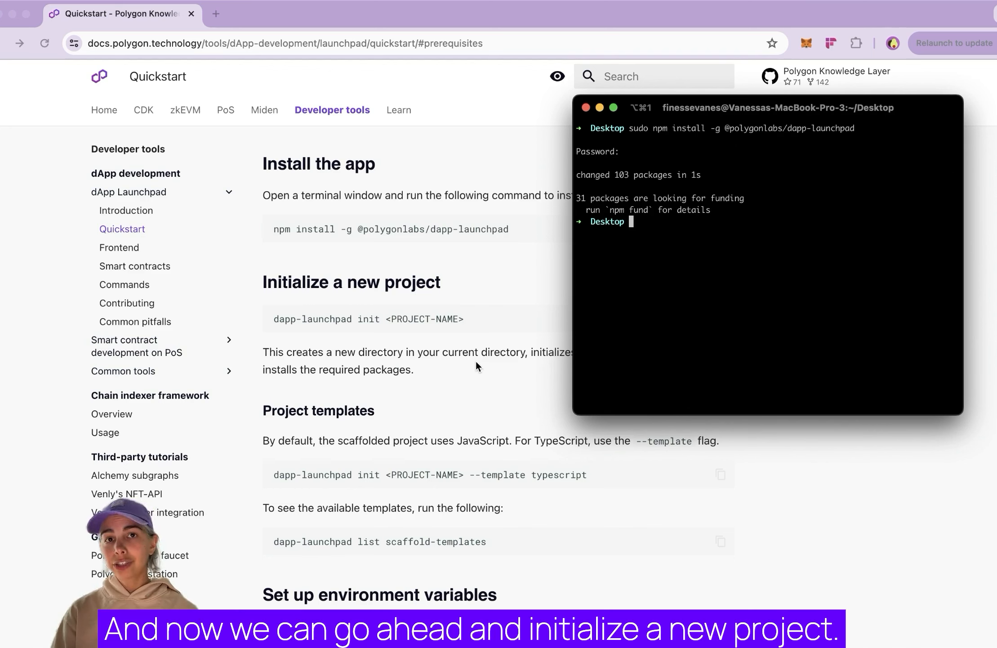
{"action": "type", "text": "dapp-launchpad"}
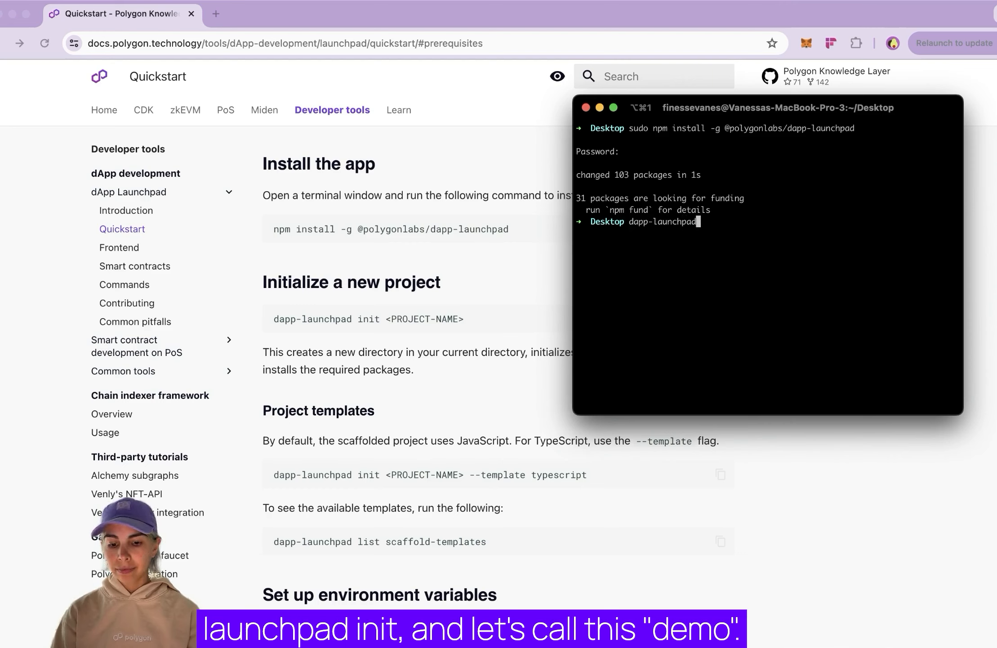
{"action": "type", "text": "init"}
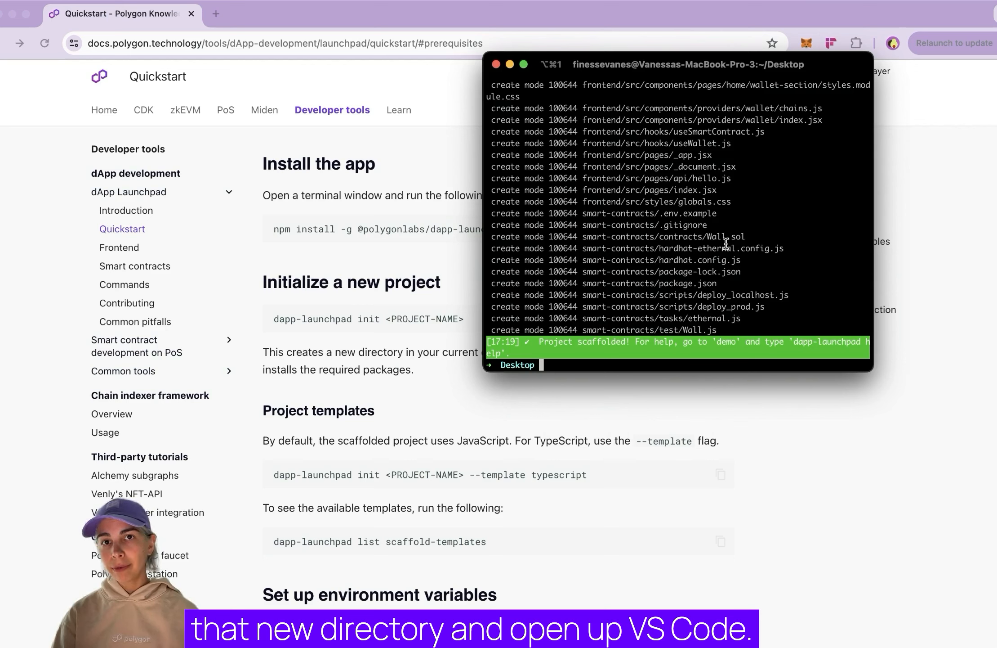
{"action": "type", "text": "cd demo"}
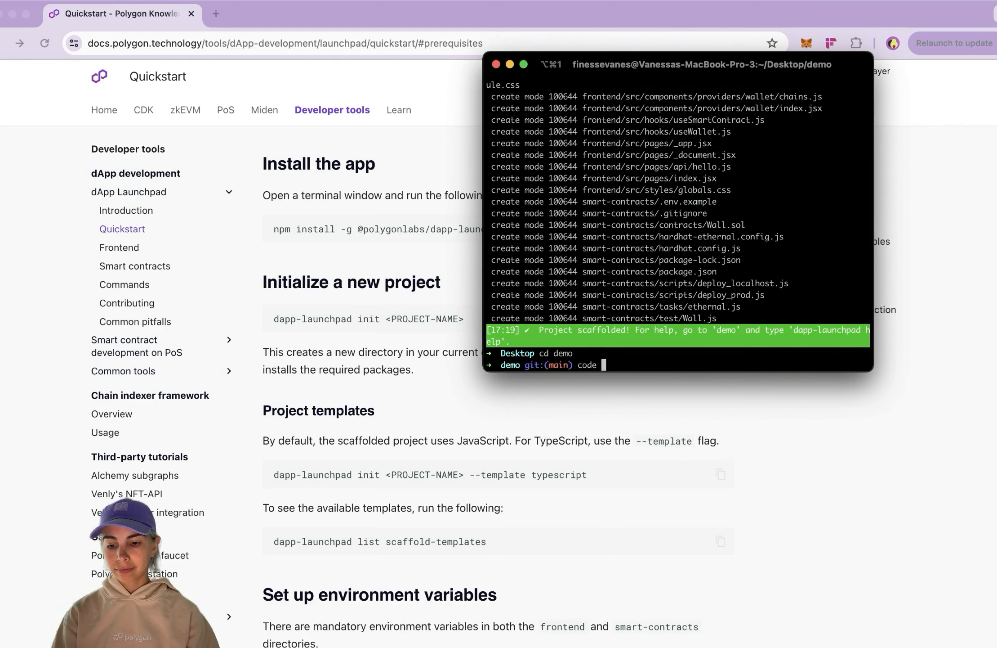
Step: Open demo in the editor, view frontend/.env.example, and copy it to frontend/.env
{"action": "key", "text": "enter"}
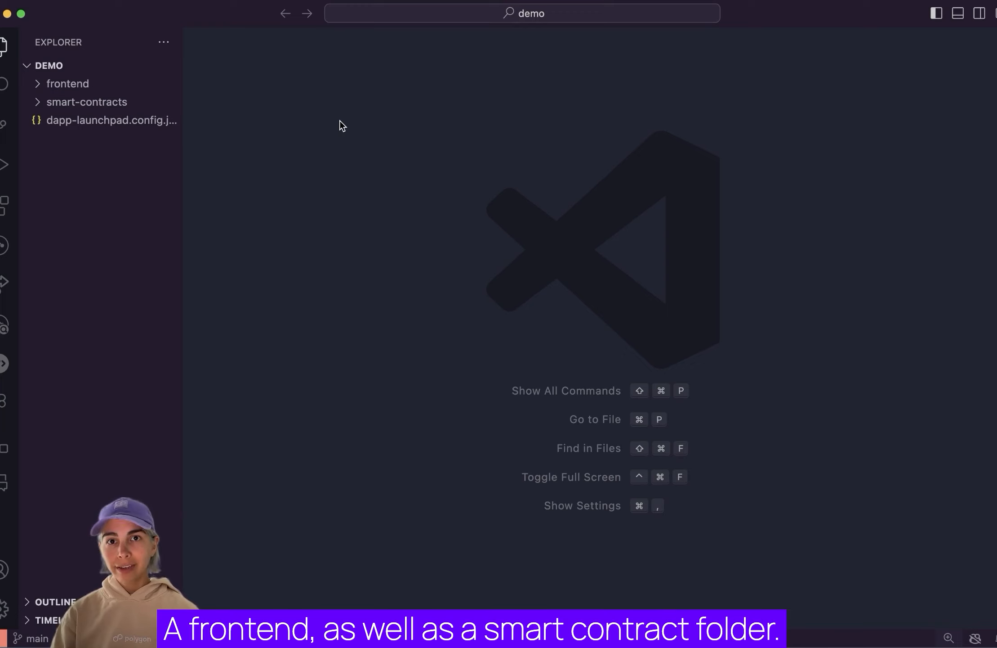
{"action": "left_click", "coordinate": [69, 84]}
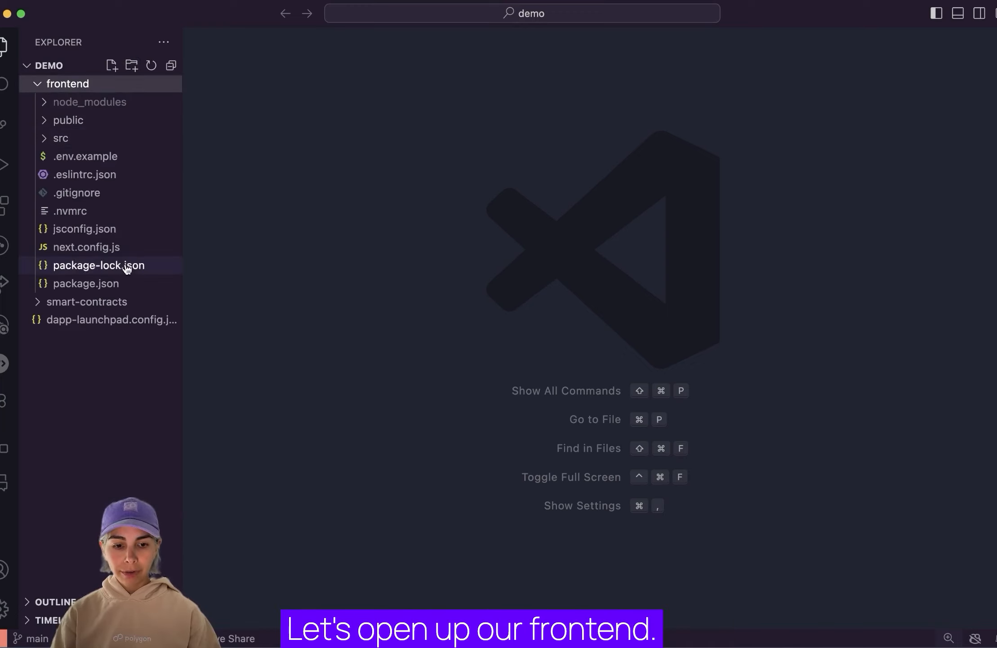
{"action": "mouse_move", "coordinate": [84, 156]}
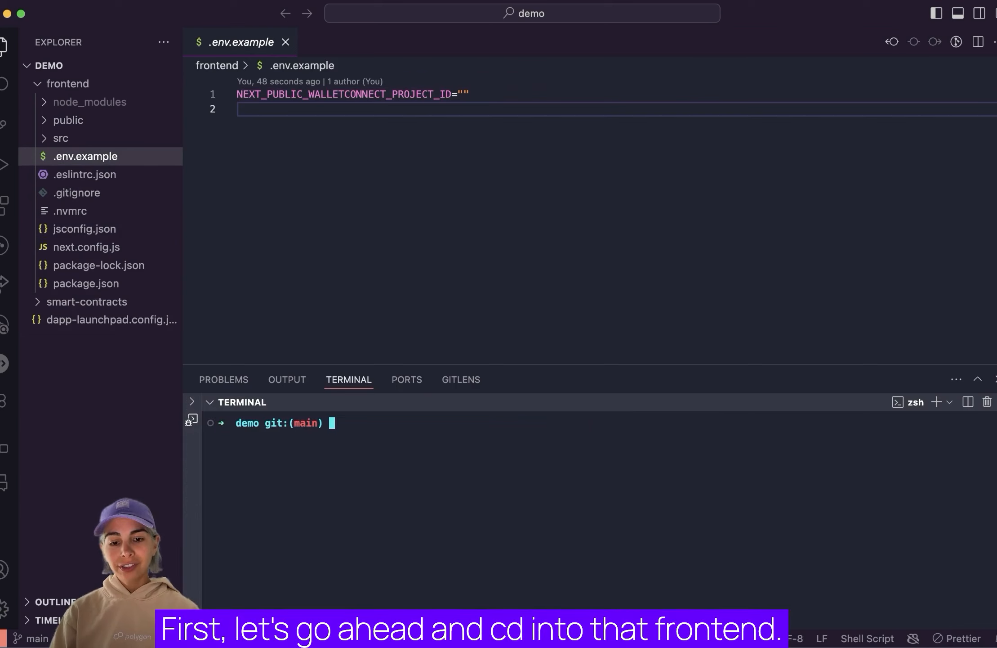
{"action": "type", "text": "cd frontend/"}
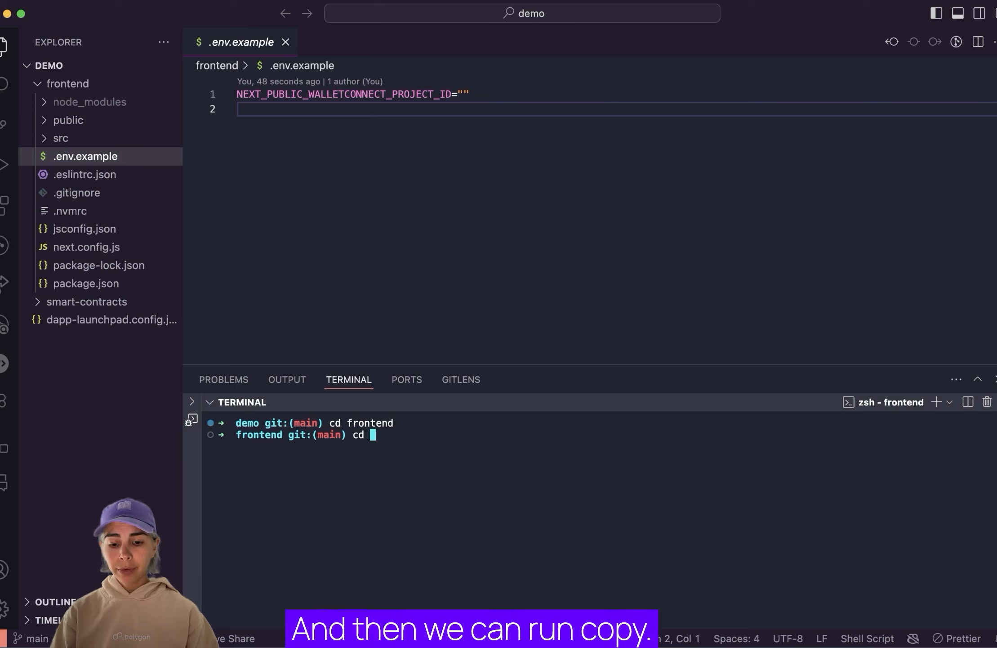
{"action": "type", "text": "cp .env.example .en"}
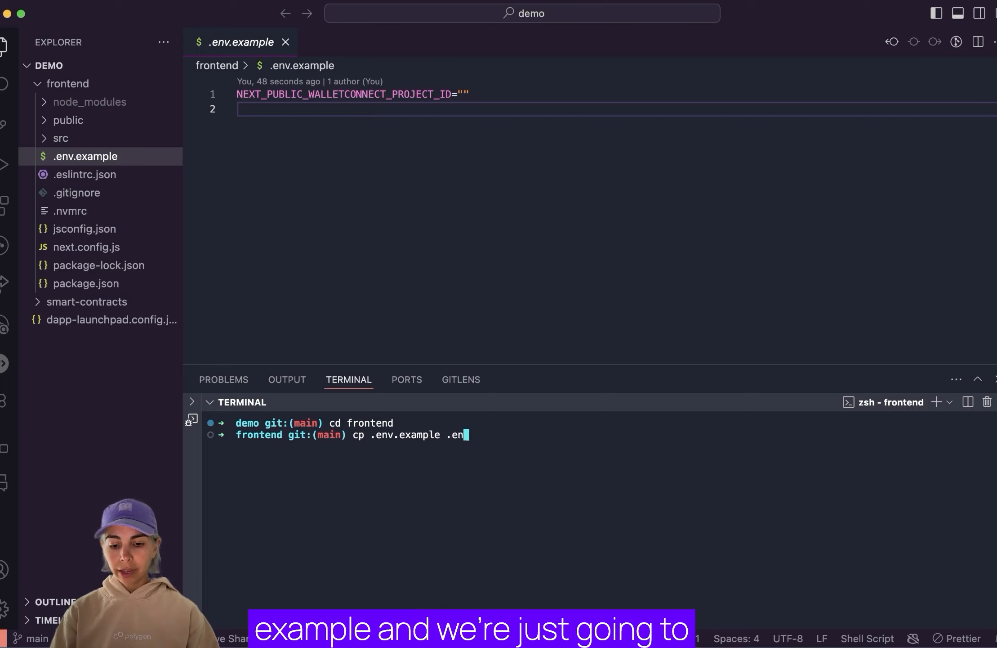
{"action": "type", "text": "v"}
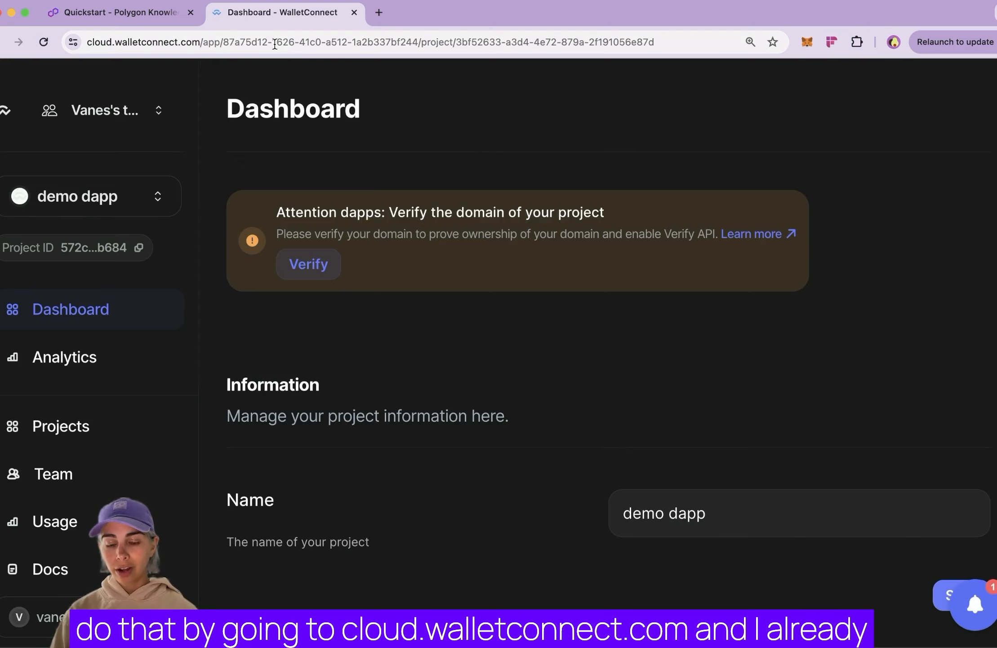
Step: Copy the demo dapp Project ID from the WalletConnect dashboard
{"action": "scroll", "scroll_direction": "down", "scroll_amount": 3}
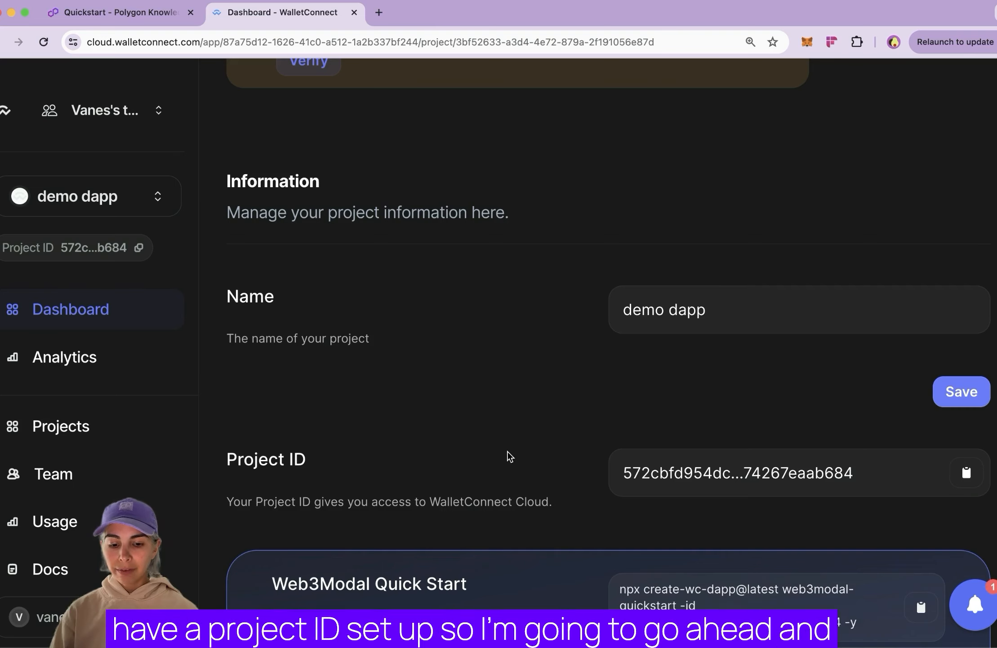
{"action": "left_click", "coordinate": [966, 473]}
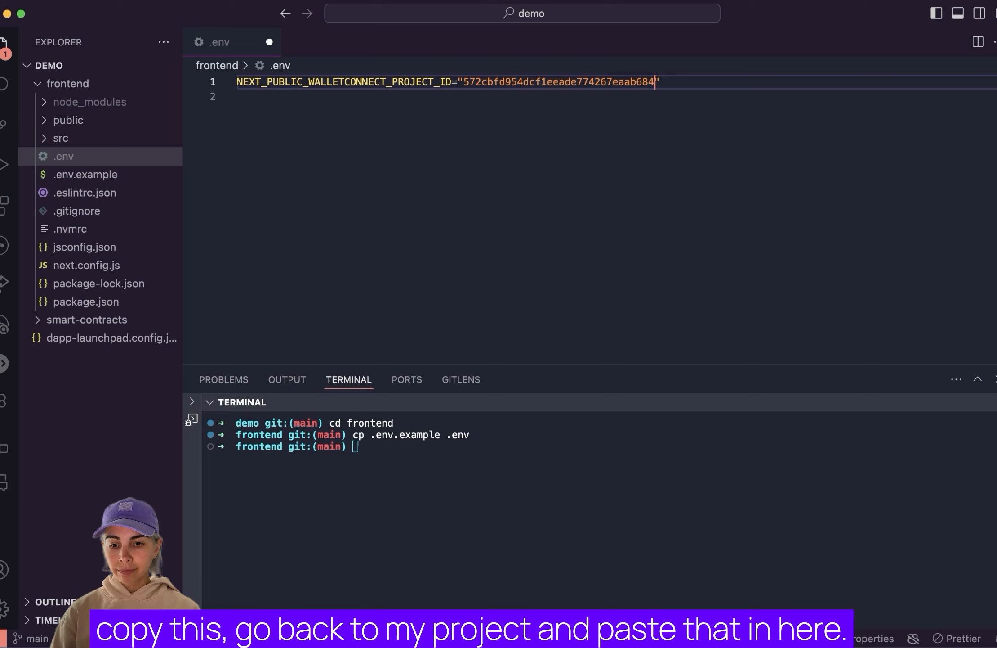
Step: Save the project ID in frontend/.env, then copy smart-contracts/.env.example to .env
{"action": "left_click", "coordinate": [456, 488]}
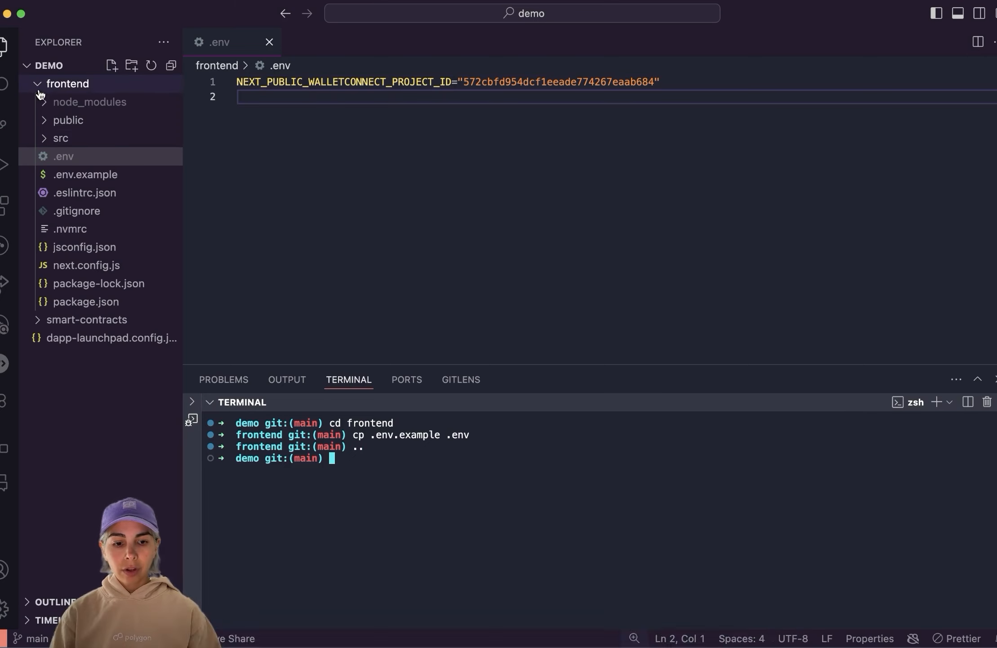
{"action": "left_click", "coordinate": [83, 101]}
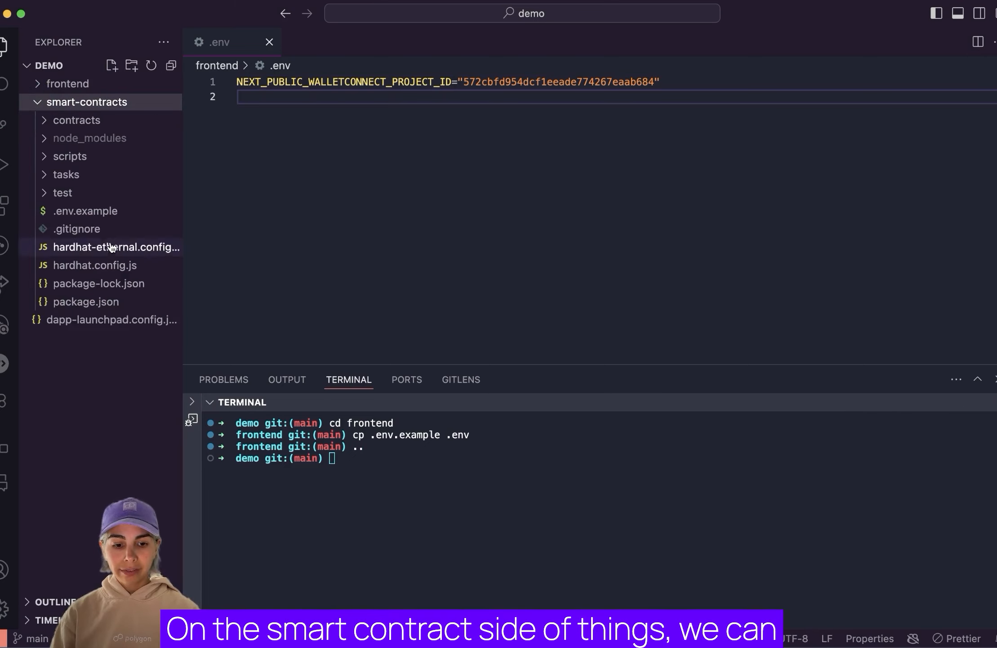
{"action": "left_click", "coordinate": [86, 210]}
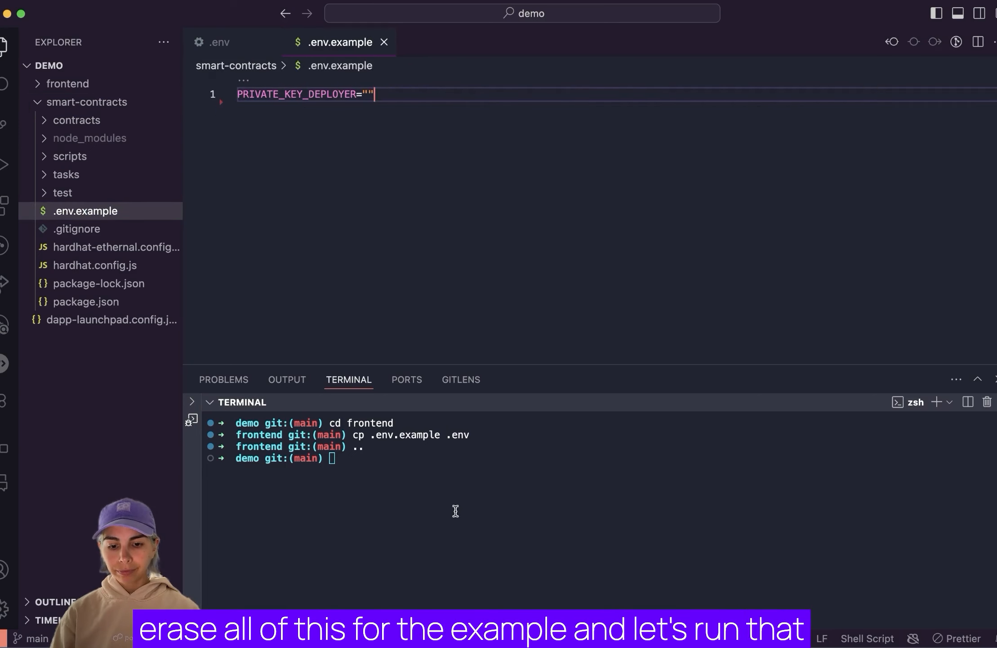
{"action": "type", "text": "cd"}
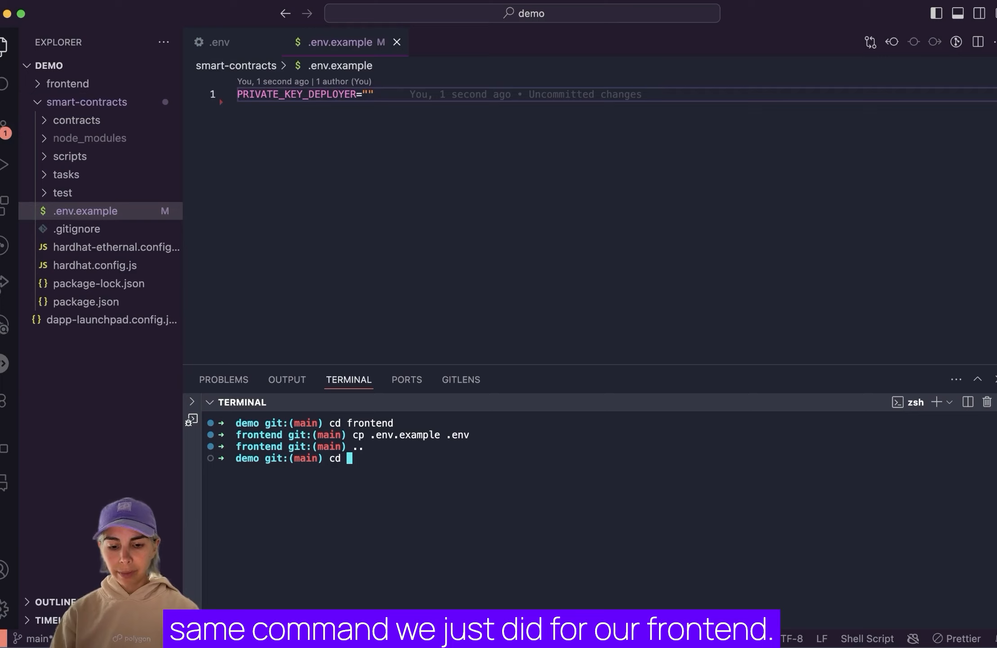
{"action": "type", "text": "smart-contracts"}
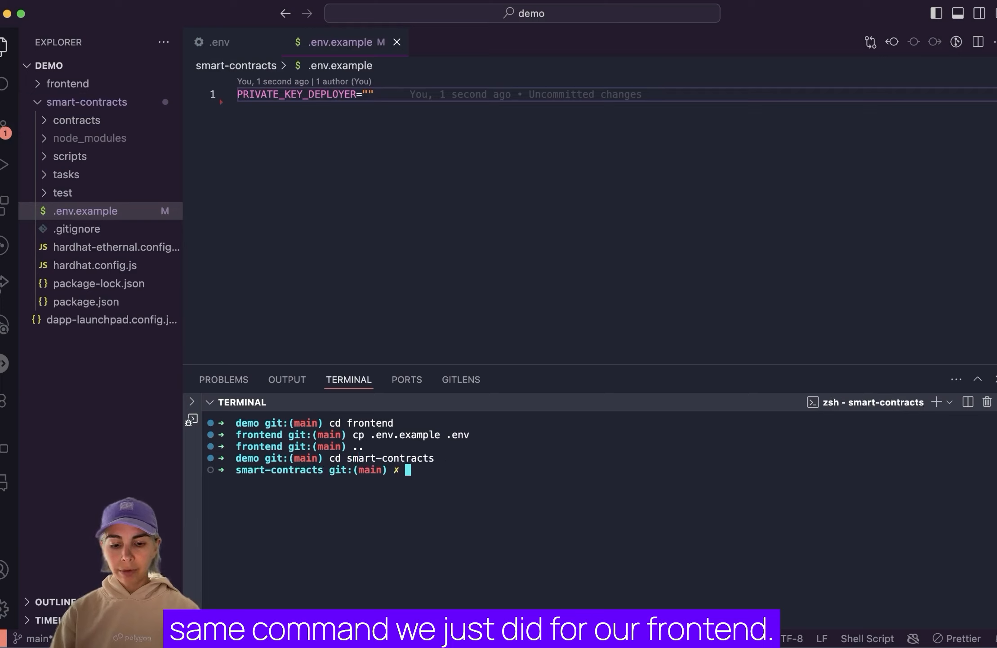
{"action": "type", "text": "cp .env.example .env"}
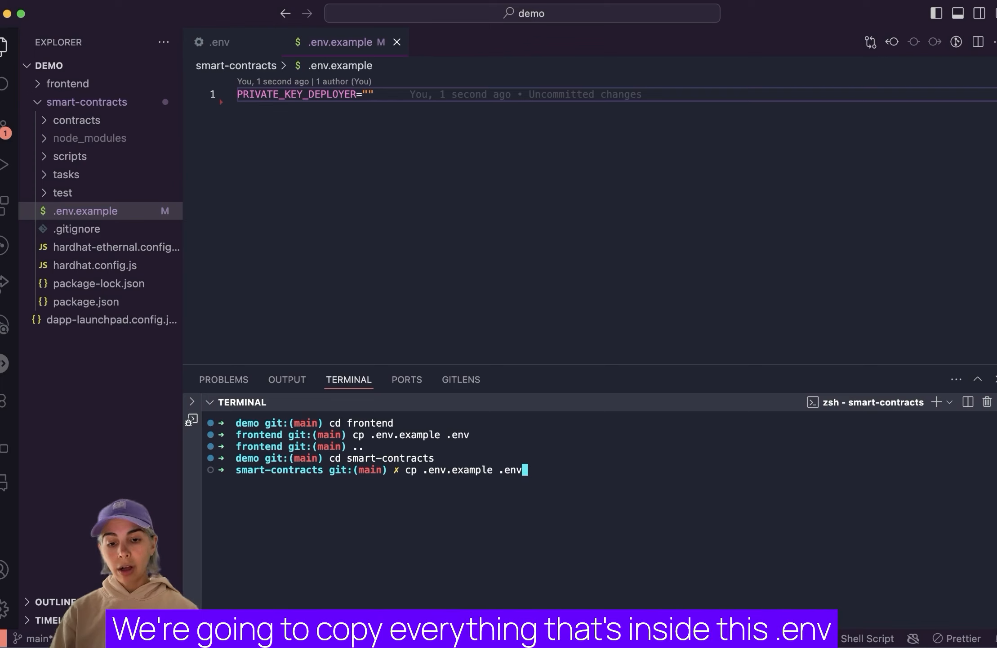
{"action": "mouse_move", "coordinate": [468, 203]}
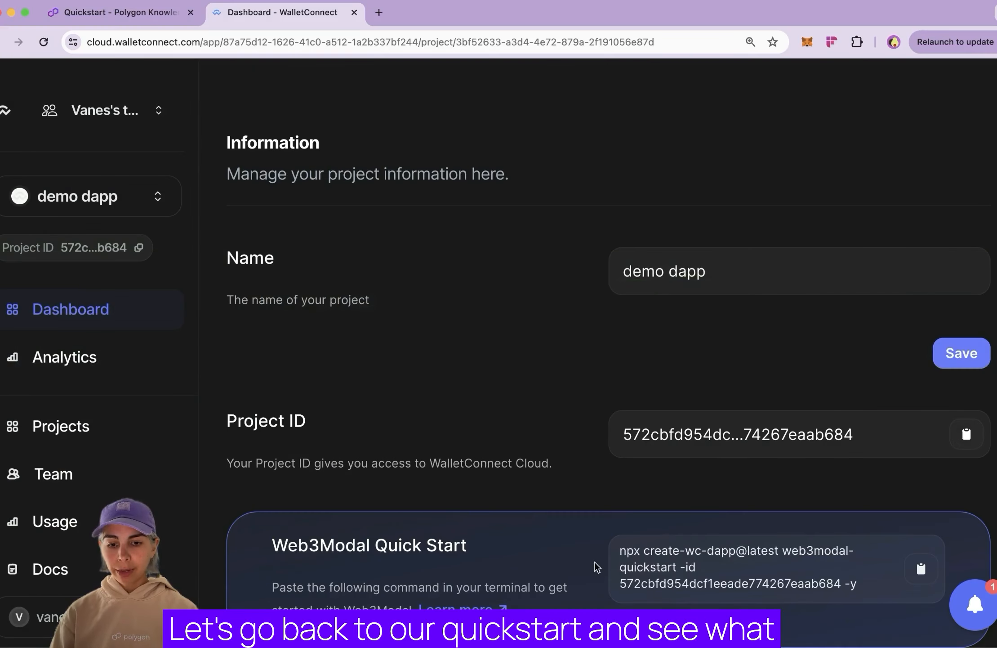
{"action": "left_click", "coordinate": [117, 12]}
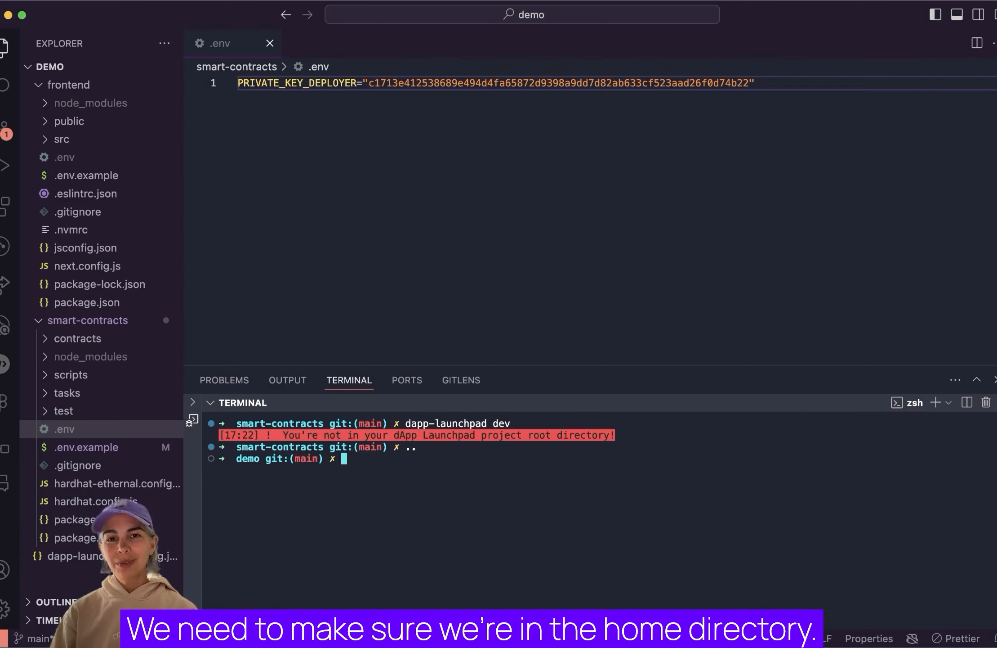
Step: Run 'cd ..' then 'dapp-launchpad dev' from the demo project root
{"action": "type", "text": ".."}
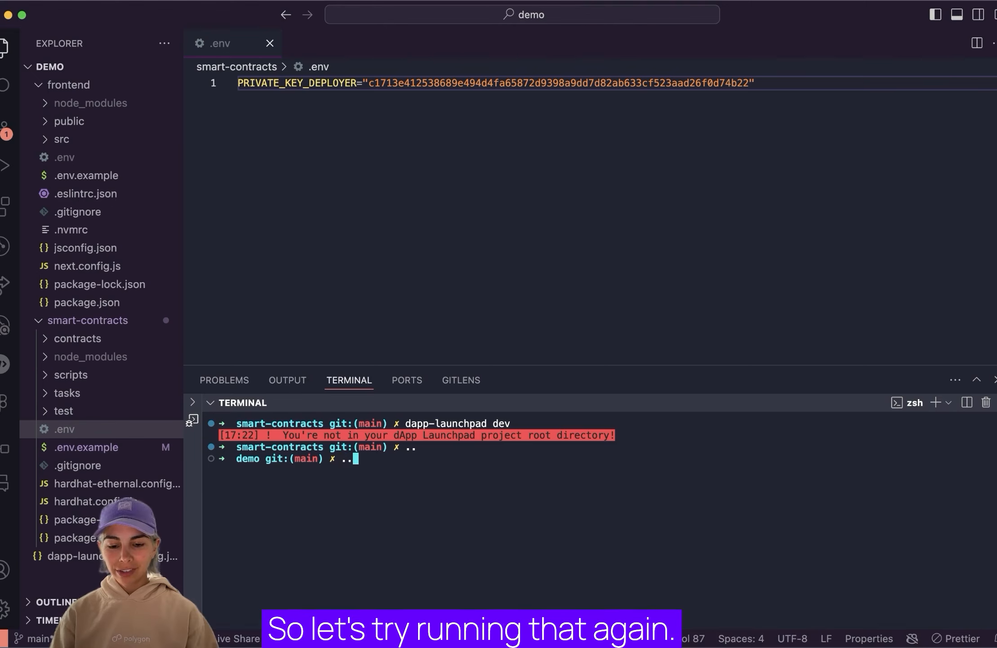
{"action": "type", "text": "dapp-launchpad dev"}
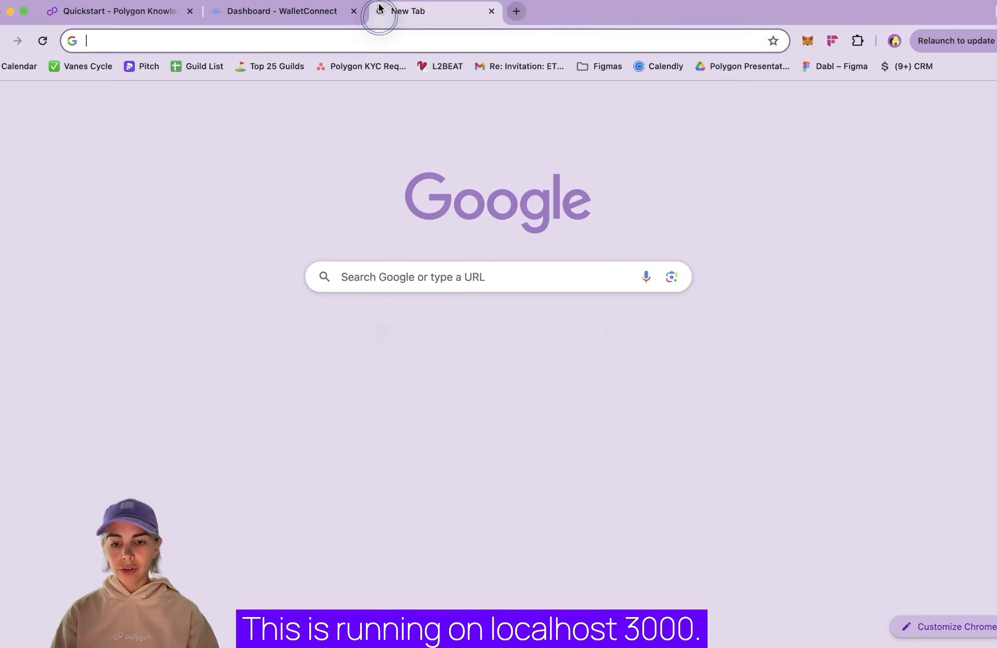
Step: Load localhost:3000 and import the funded 10000 ETH test account into MetaMask
{"action": "type", "text": "localhost:3000"}
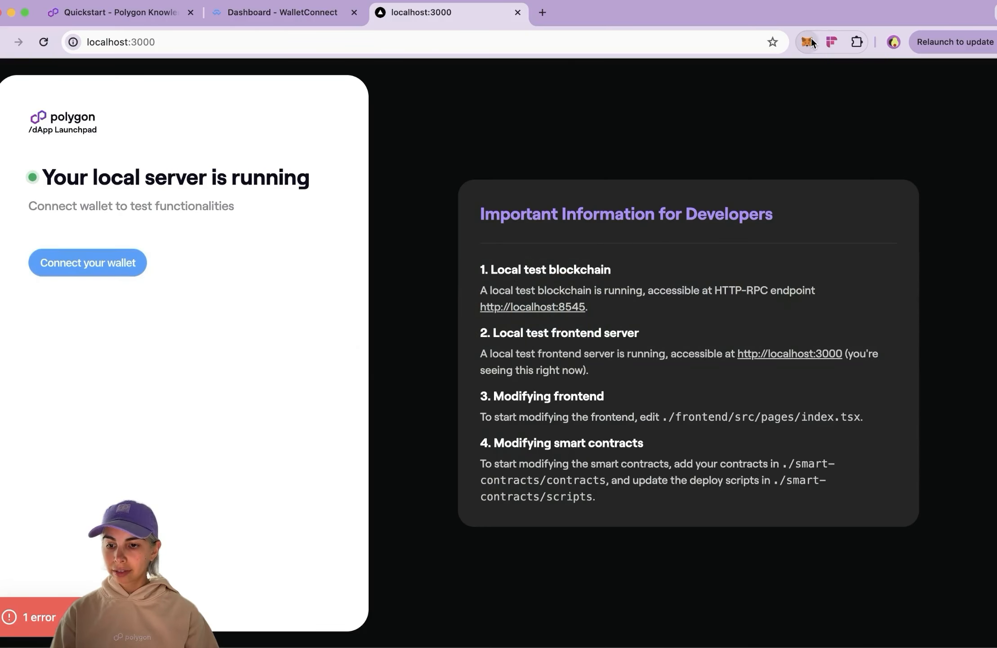
{"action": "left_click", "coordinate": [809, 41]}
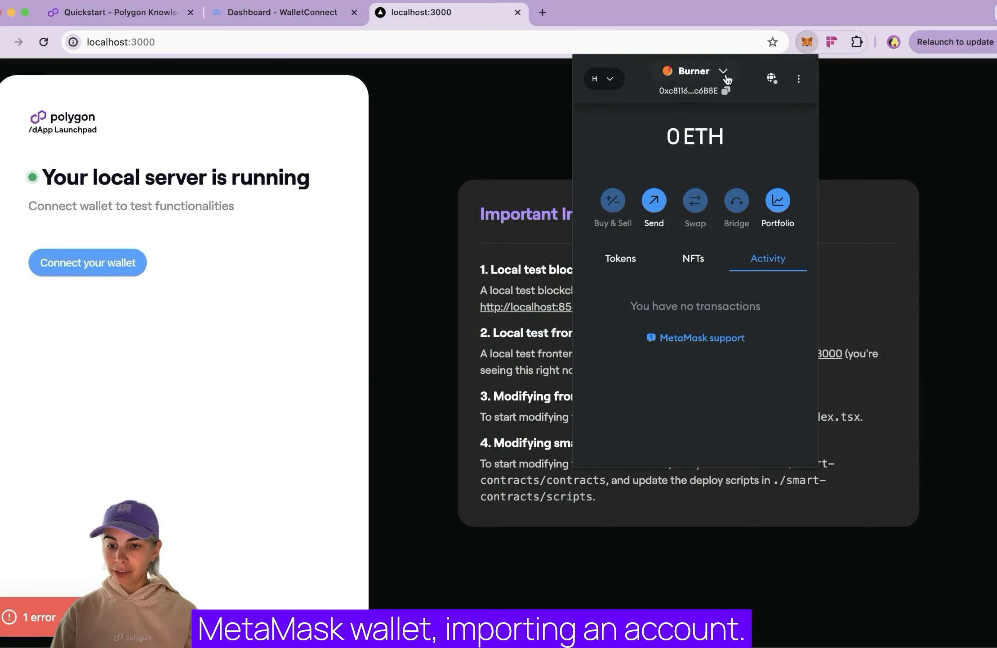
{"action": "left_click", "coordinate": [722, 71]}
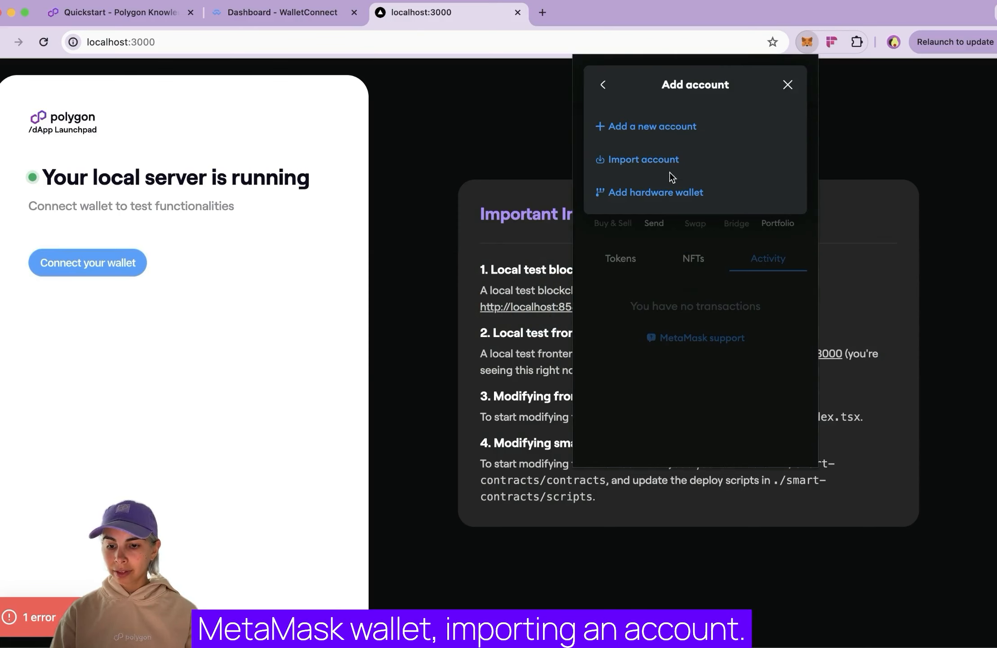
{"action": "left_click", "coordinate": [643, 159]}
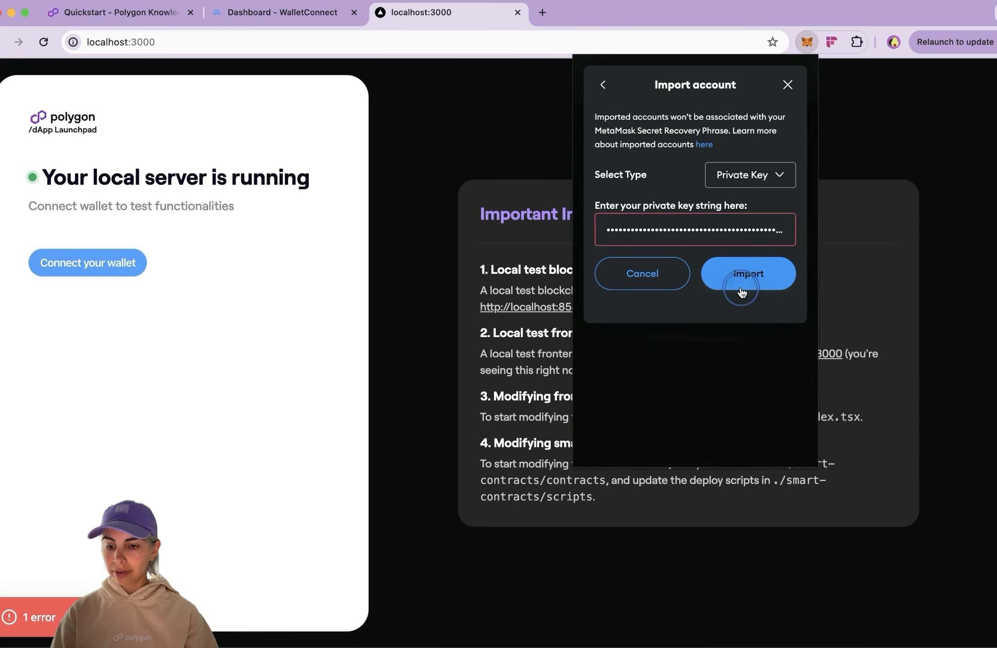
{"action": "left_click", "coordinate": [748, 273]}
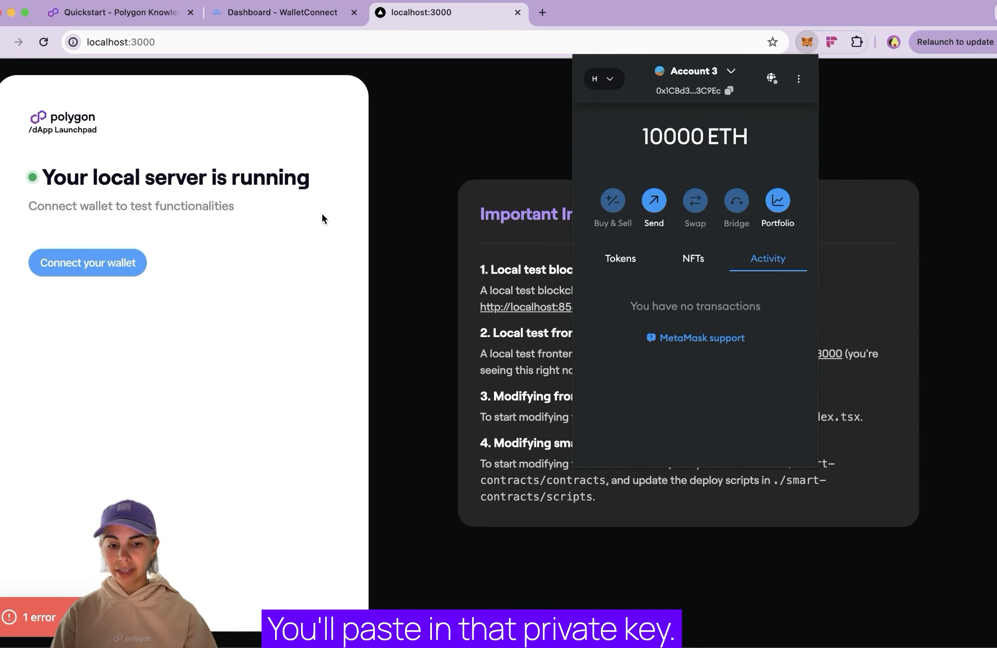
Step: Connect MetaMask Account 3 to the local dApp
{"action": "left_click", "coordinate": [87, 262]}
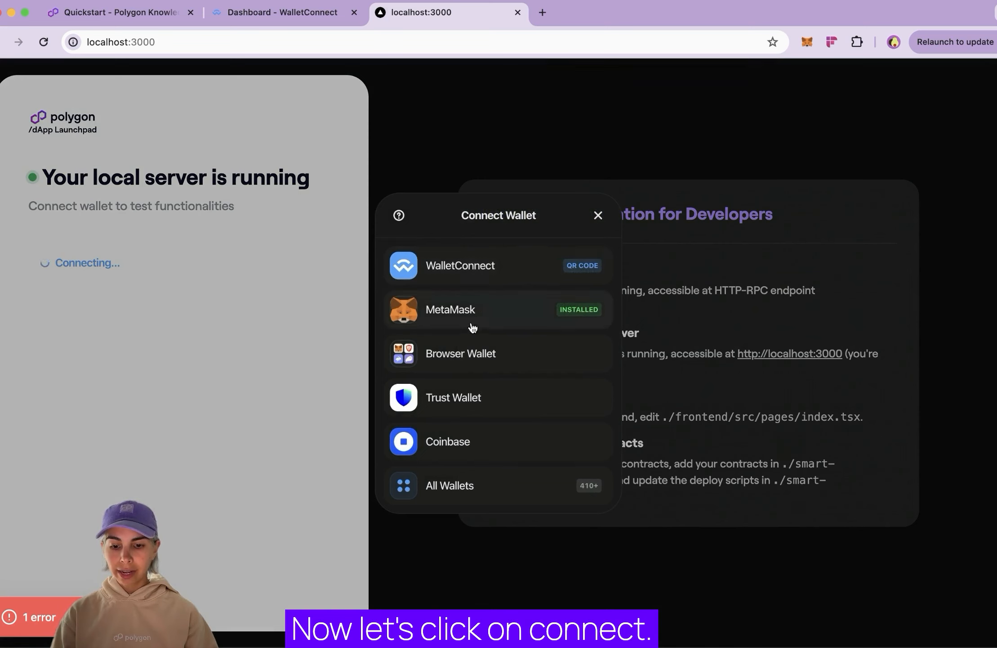
{"action": "left_click", "coordinate": [450, 309]}
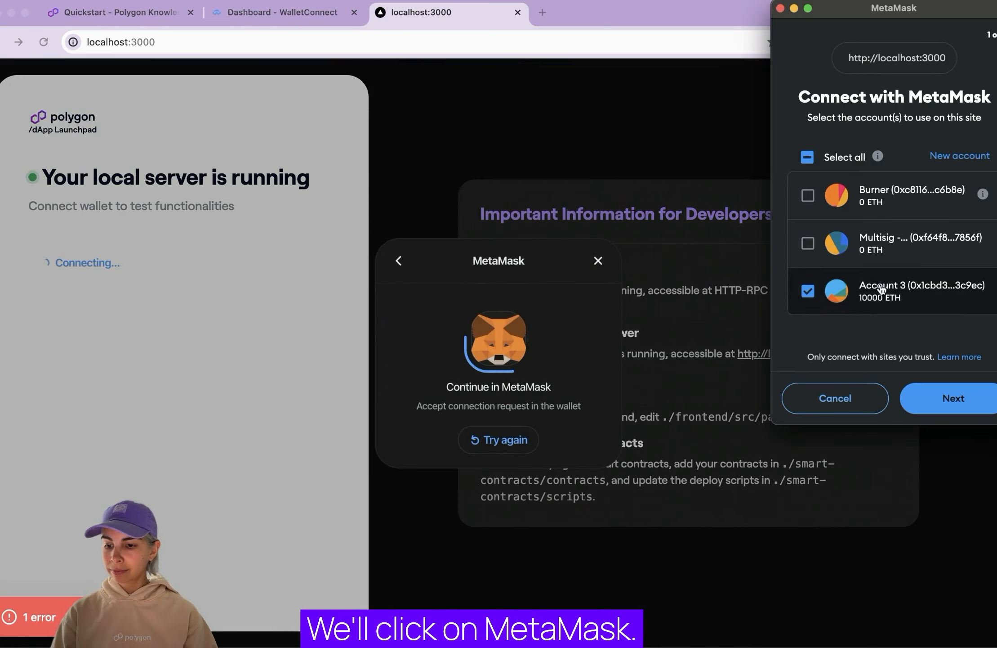
{"action": "left_click", "coordinate": [953, 398]}
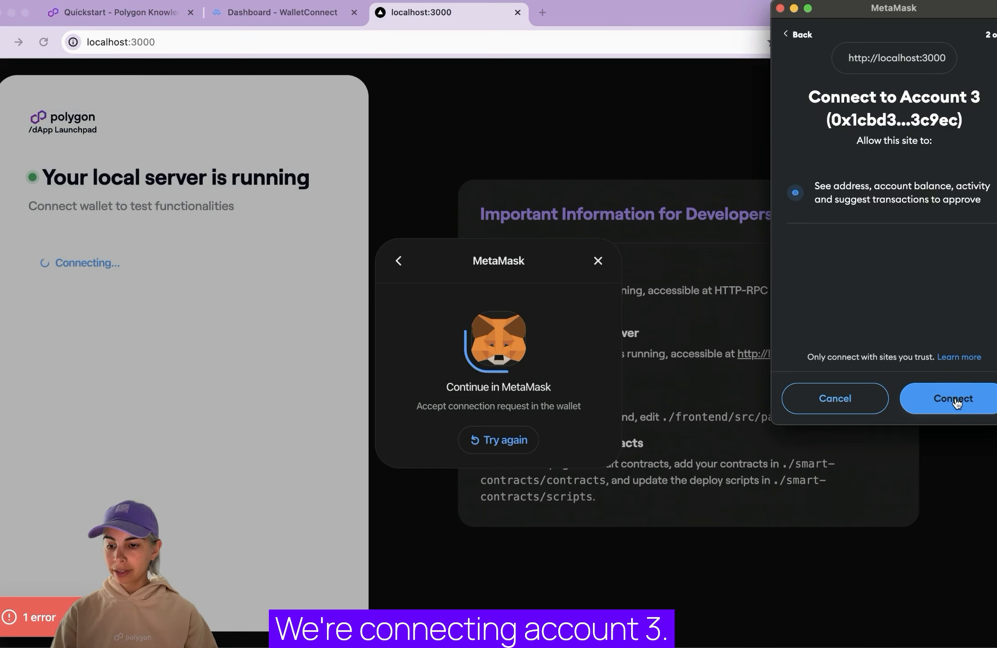
{"action": "left_click", "coordinate": [952, 397]}
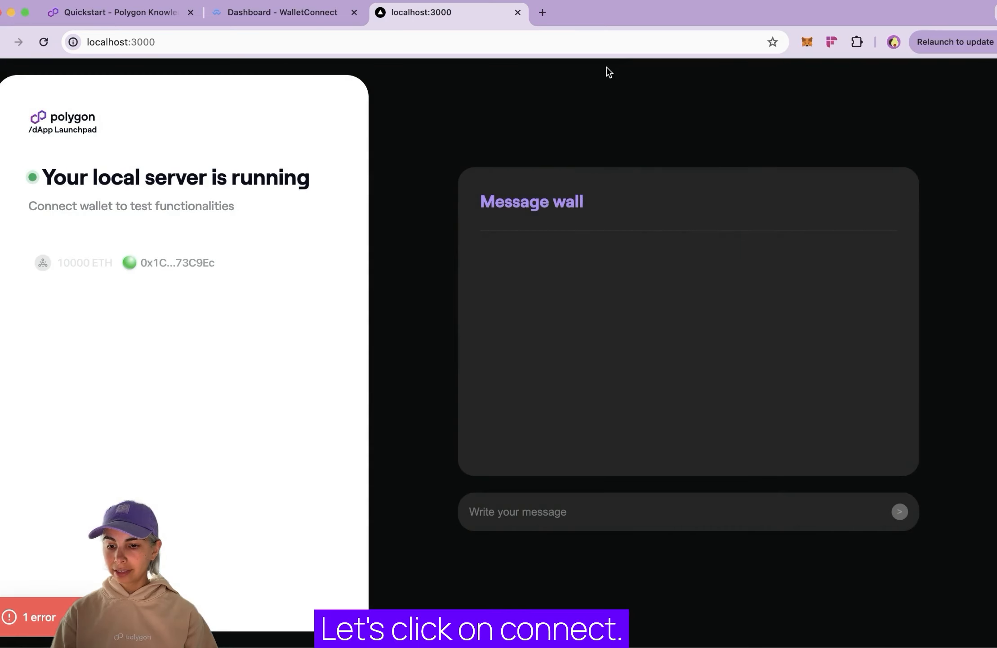
Step: Post 'gm from localhost' to the message wall and confirm the transaction
{"action": "type", "text": "gm from localhos"}
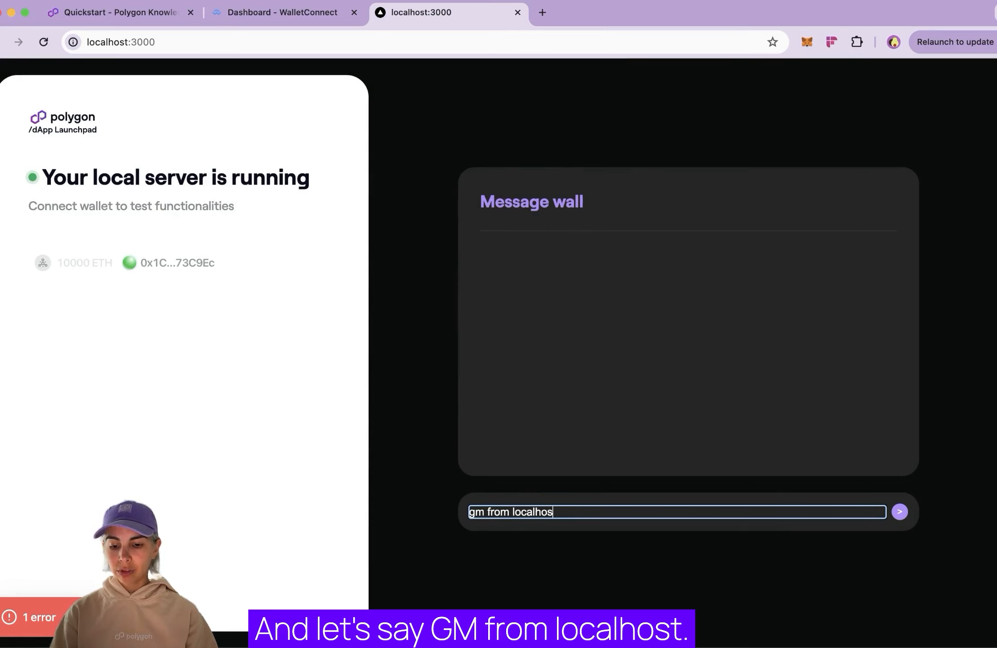
{"action": "left_click", "coordinate": [899, 511]}
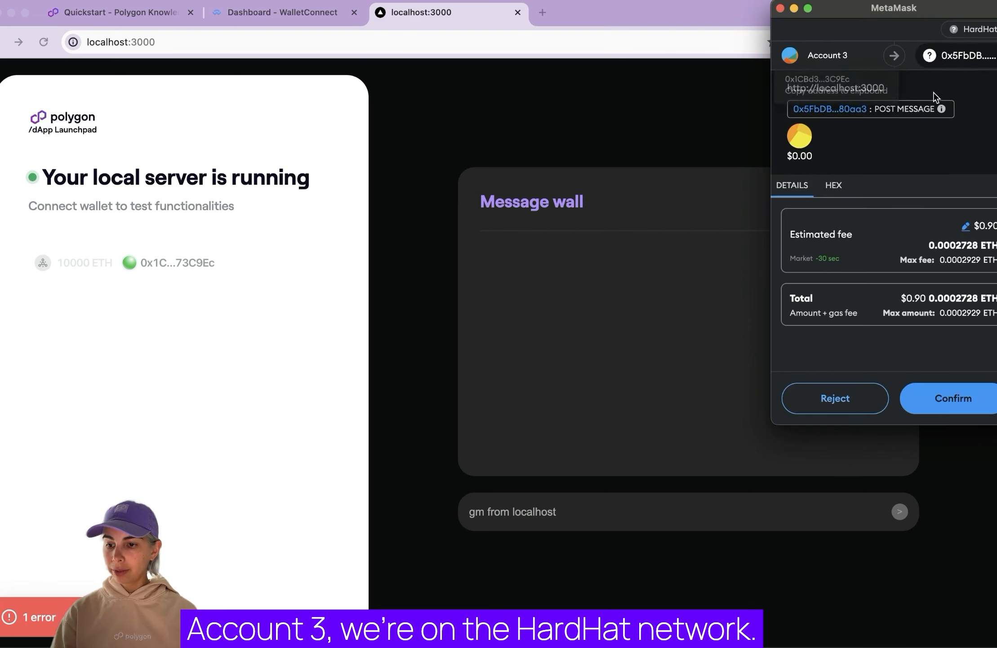
{"action": "left_click", "coordinate": [953, 397]}
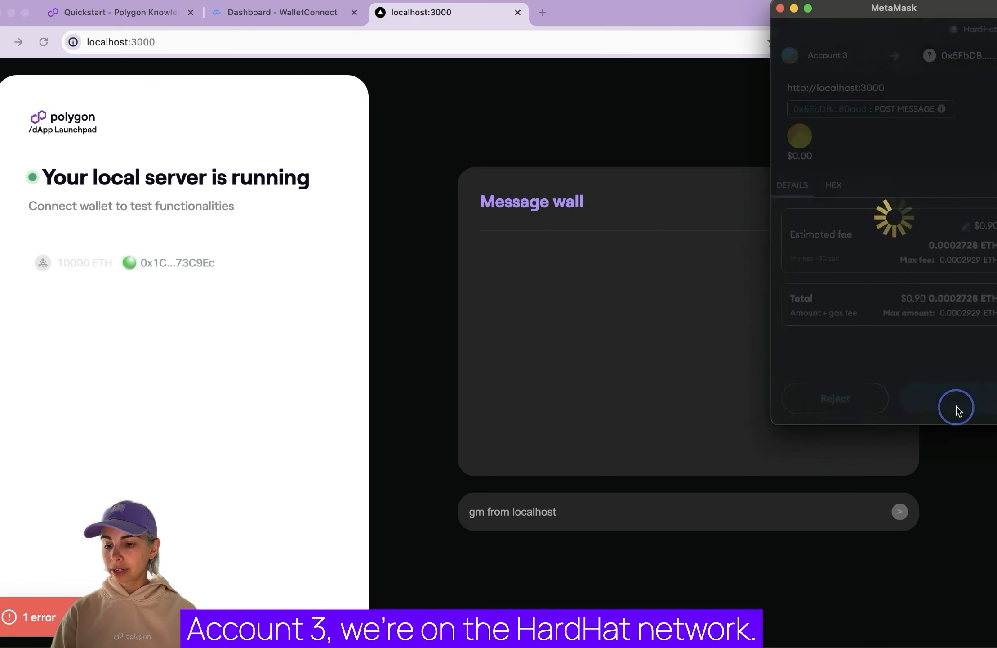
{"action": "left_click", "coordinate": [956, 407]}
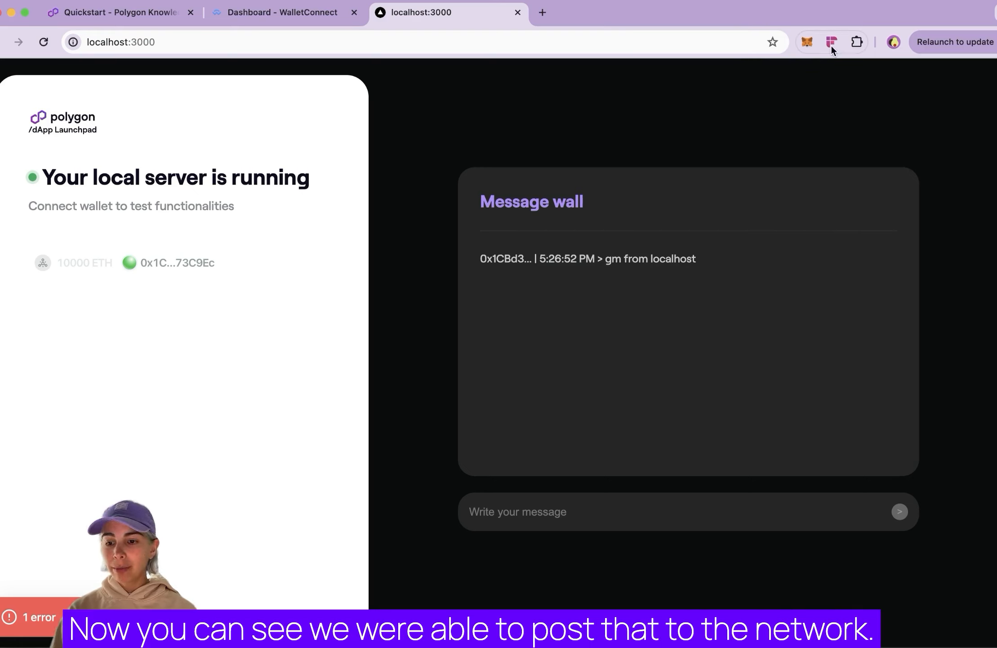
Step: Inspect the Post Message transaction details in MetaMask's activity
{"action": "left_click", "coordinate": [808, 42]}
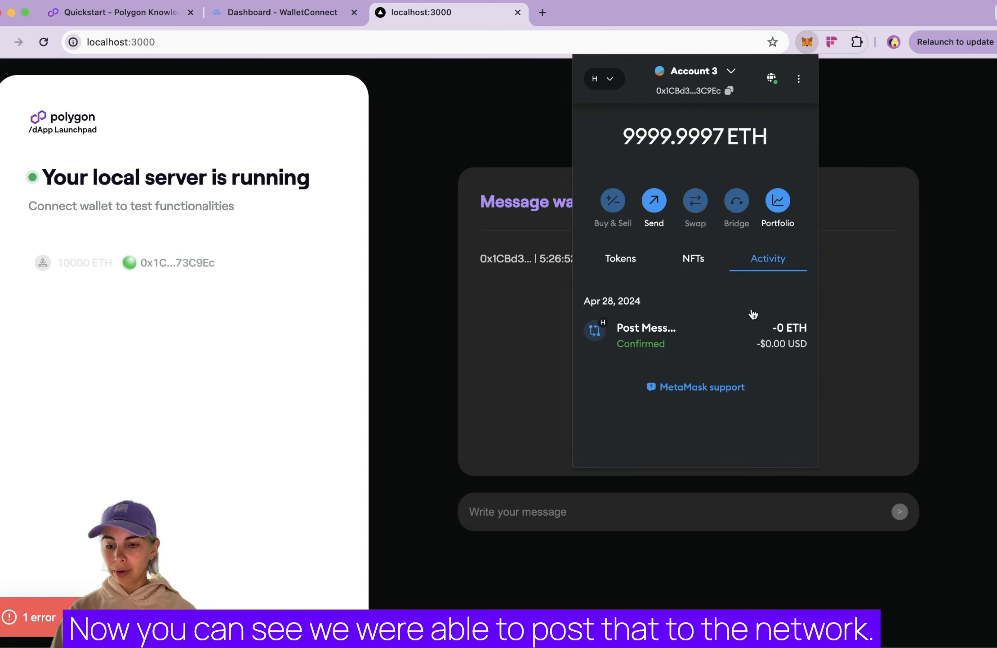
{"action": "left_click", "coordinate": [644, 335]}
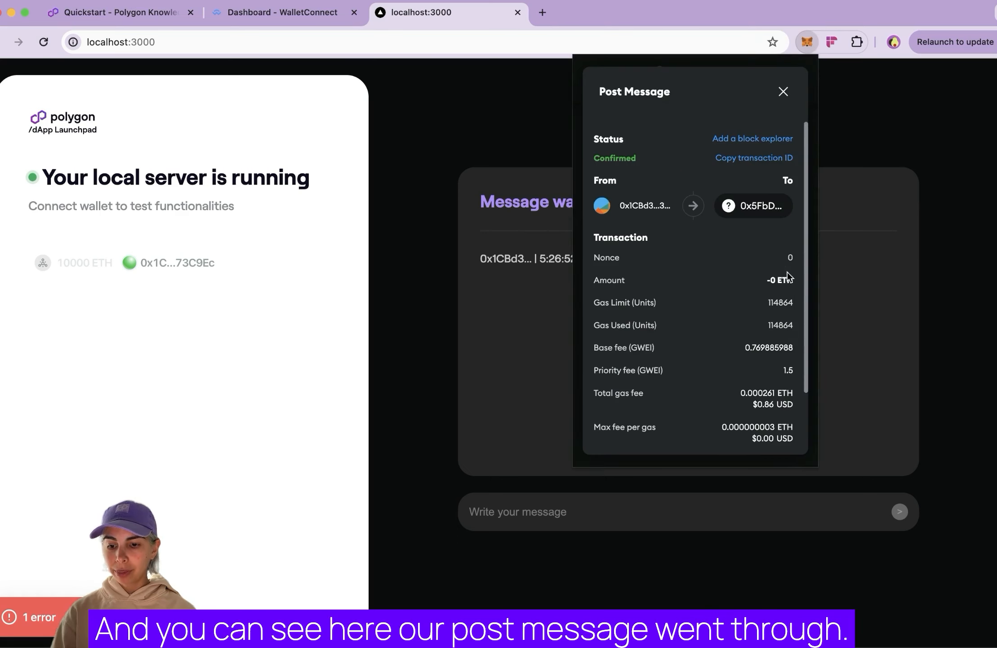
{"action": "left_click", "coordinate": [783, 91]}
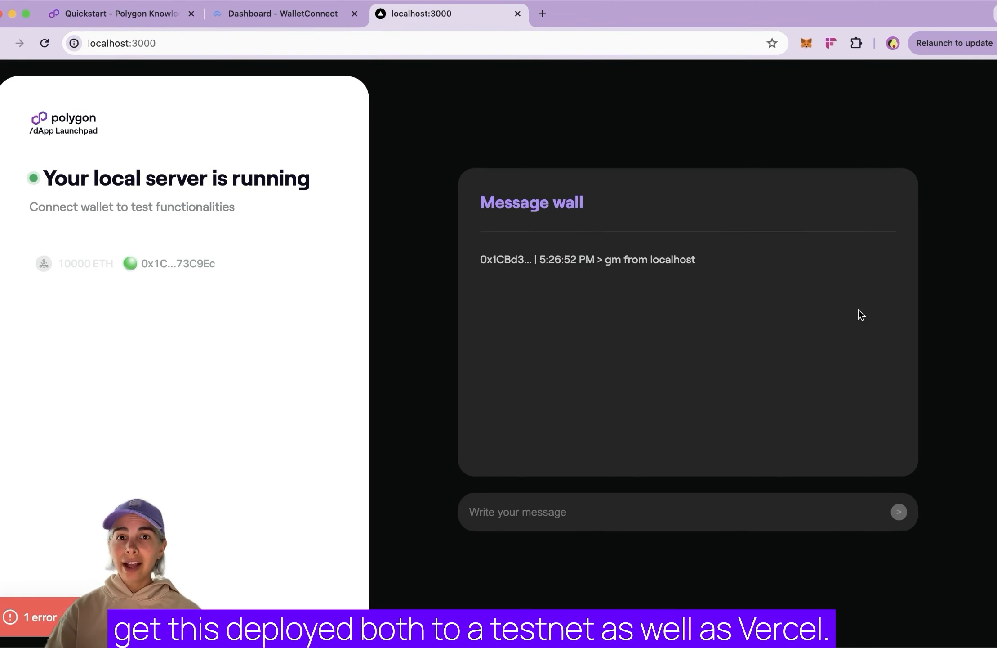
{"action": "left_click", "coordinate": [121, 13]}
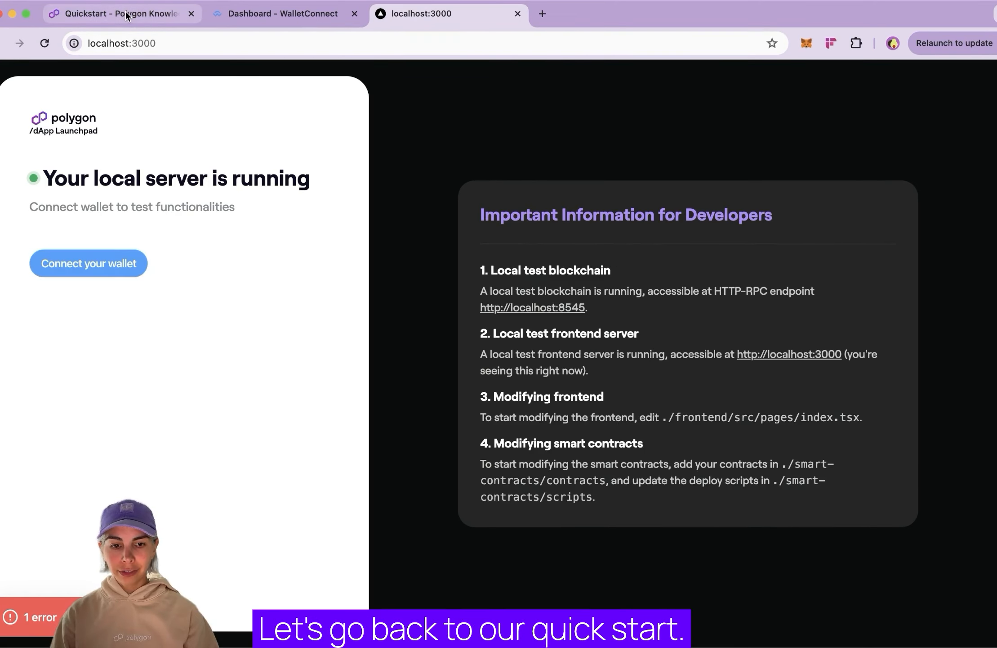
Step: Return to the Quickstart docs and scroll to 'Deploy your app to production'
{"action": "left_click", "coordinate": [121, 12]}
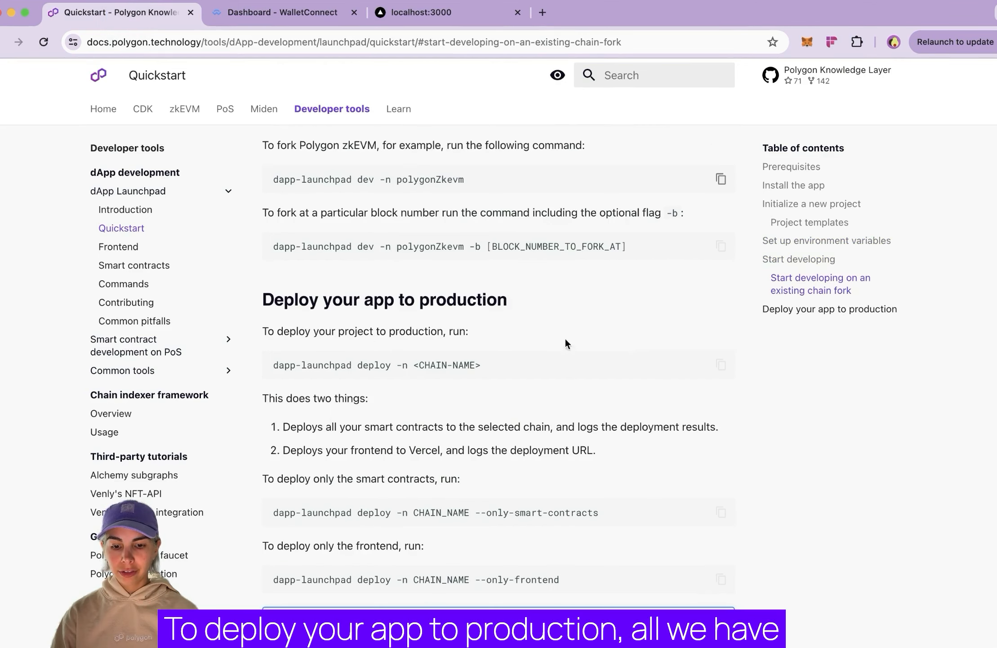
{"action": "scroll", "scroll_direction": "down", "scroll_amount": 3}
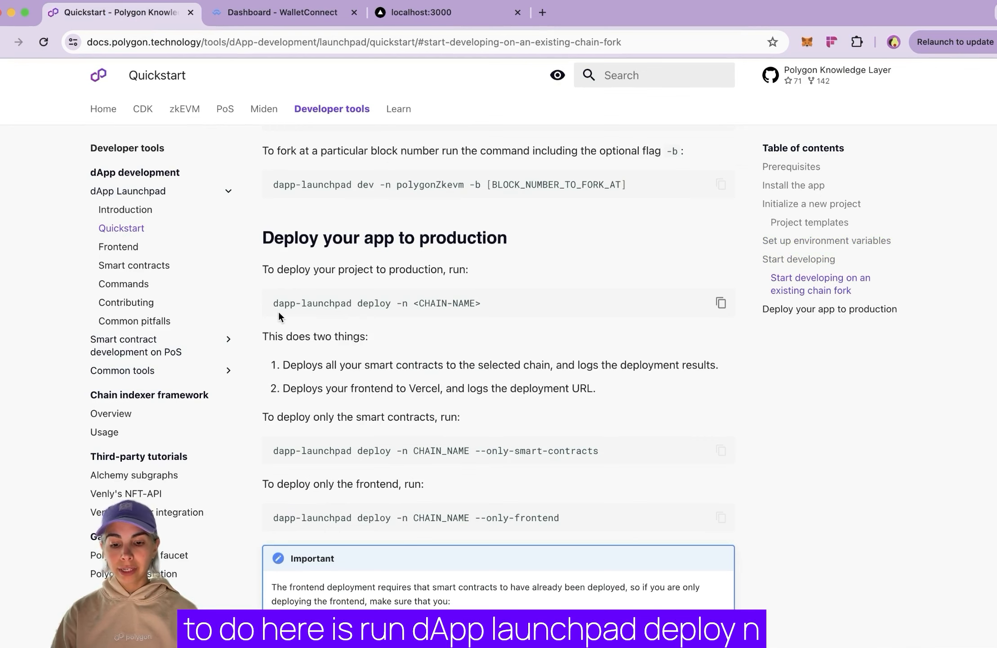
{"action": "mouse_move", "coordinate": [405, 315]}
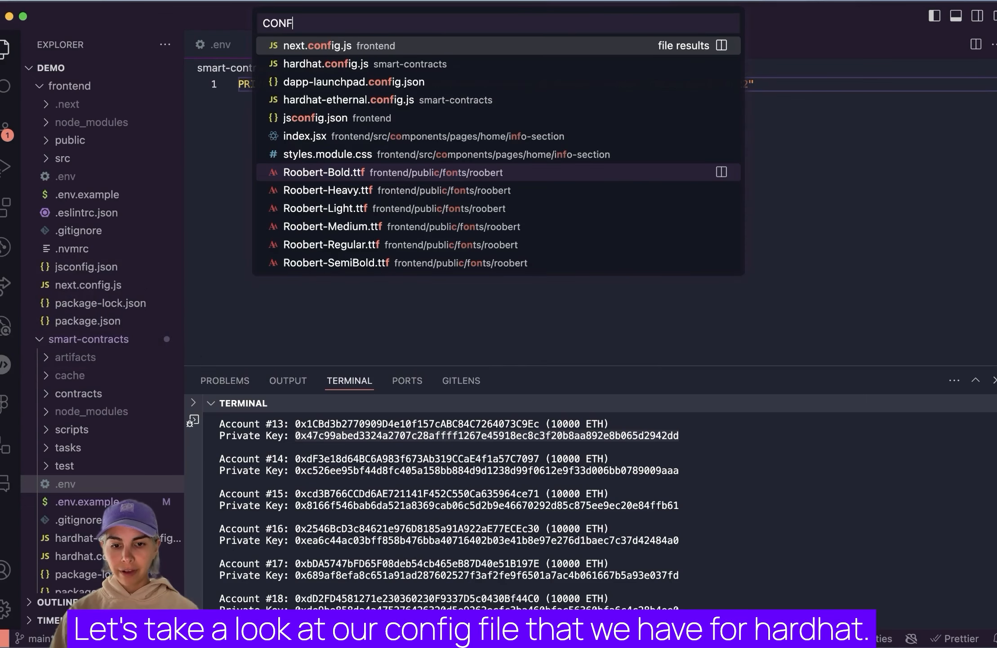
{"action": "left_click", "coordinate": [323, 63]}
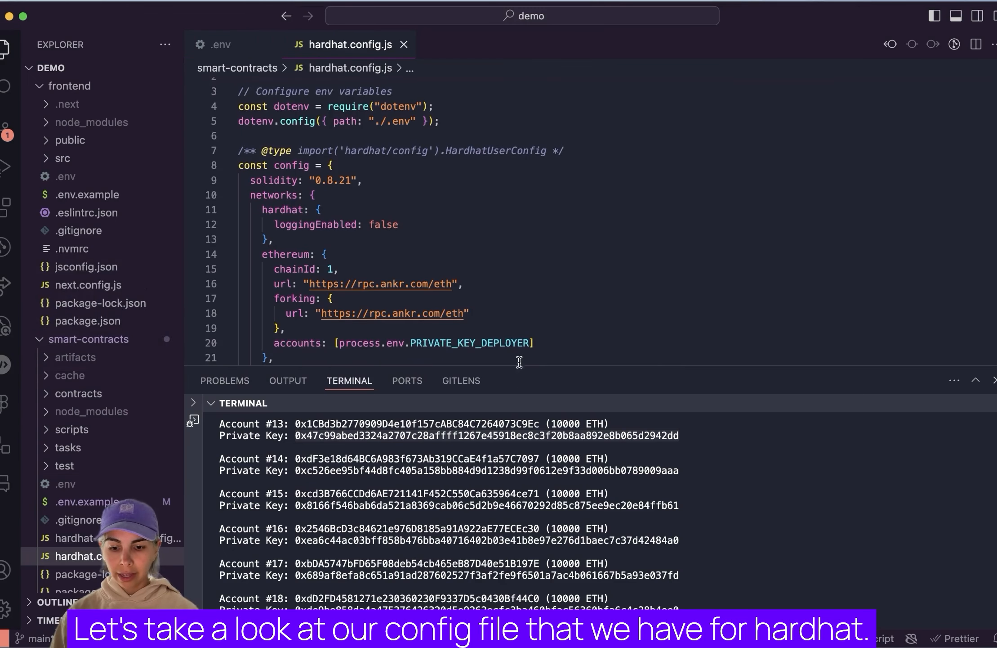
{"action": "scroll", "scroll_direction": "down", "scroll_amount": 3}
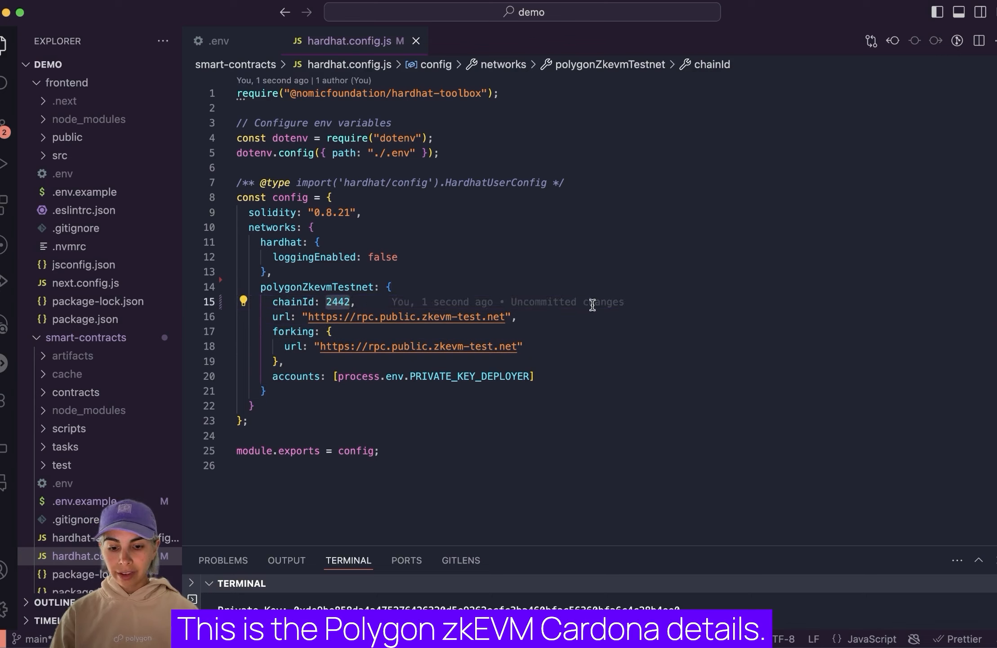
{"action": "left_click", "coordinate": [611, 14]}
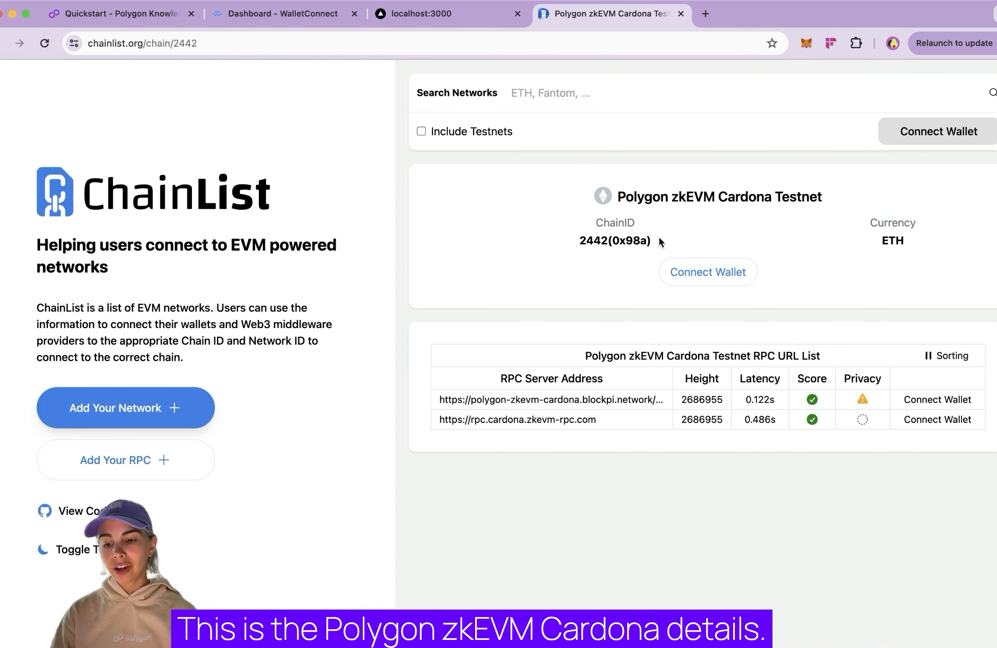
{"action": "mouse_move", "coordinate": [649, 343]}
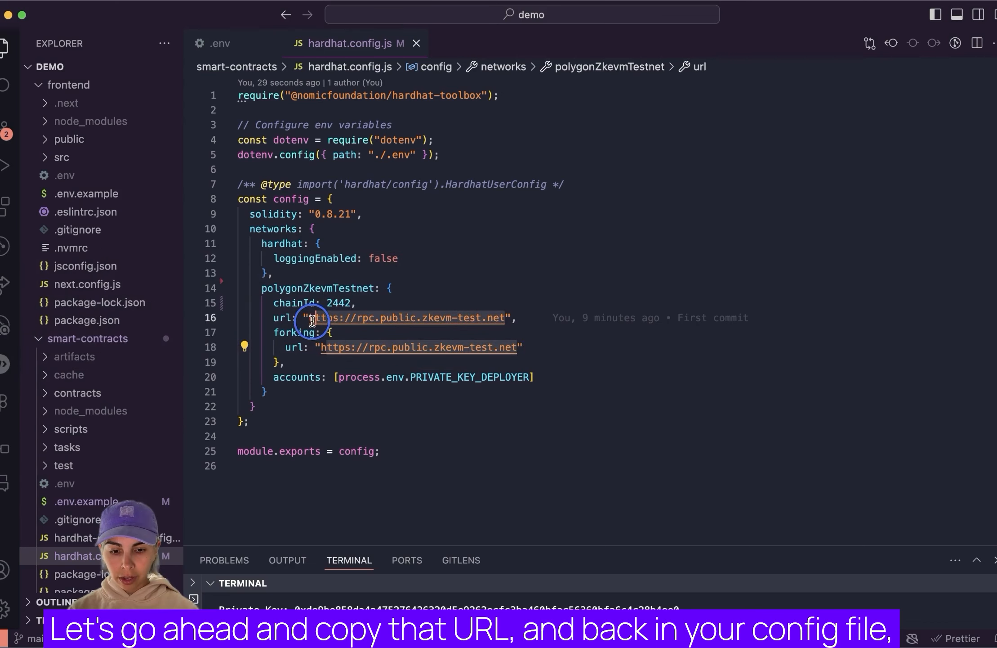
{"action": "type", "text": "https://rpc.cardona.zkevm-rpc.com"}
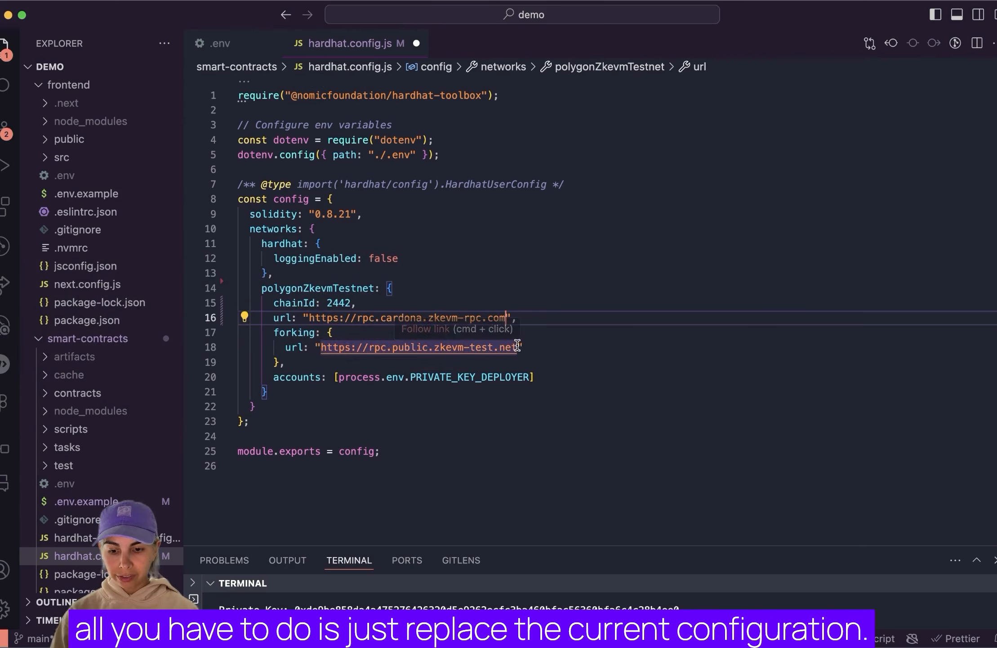
{"action": "left_click", "coordinate": [321, 347]}
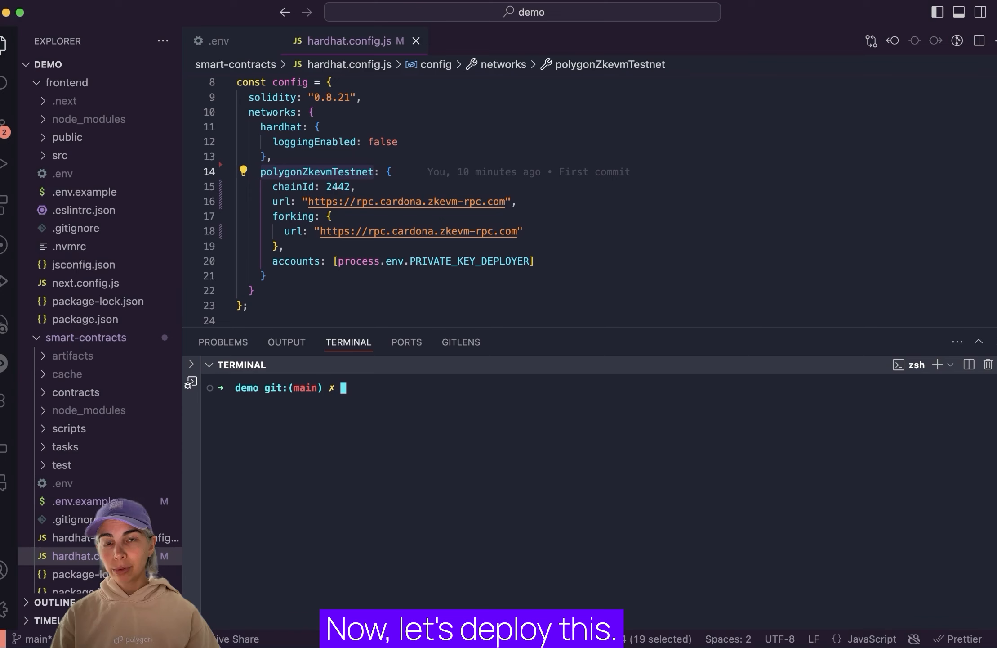
Step: Run dapp-launchpad deploy -n polygonZkevmTestnet and agree to deploy the frontend
{"action": "type", "text": "dapp"}
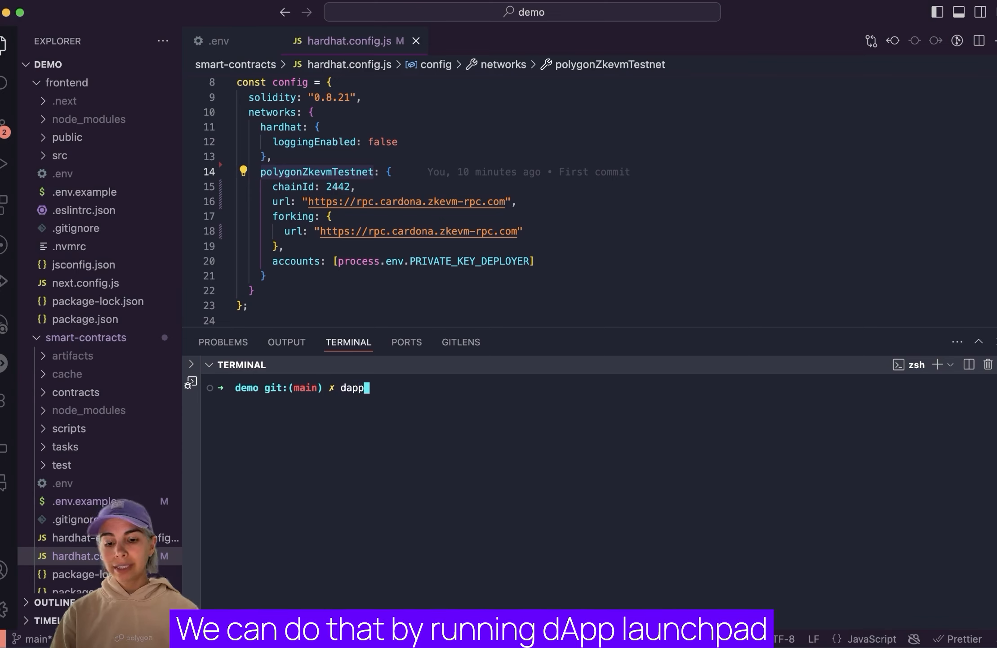
{"action": "type", "text": "-launchpad deploy -n"}
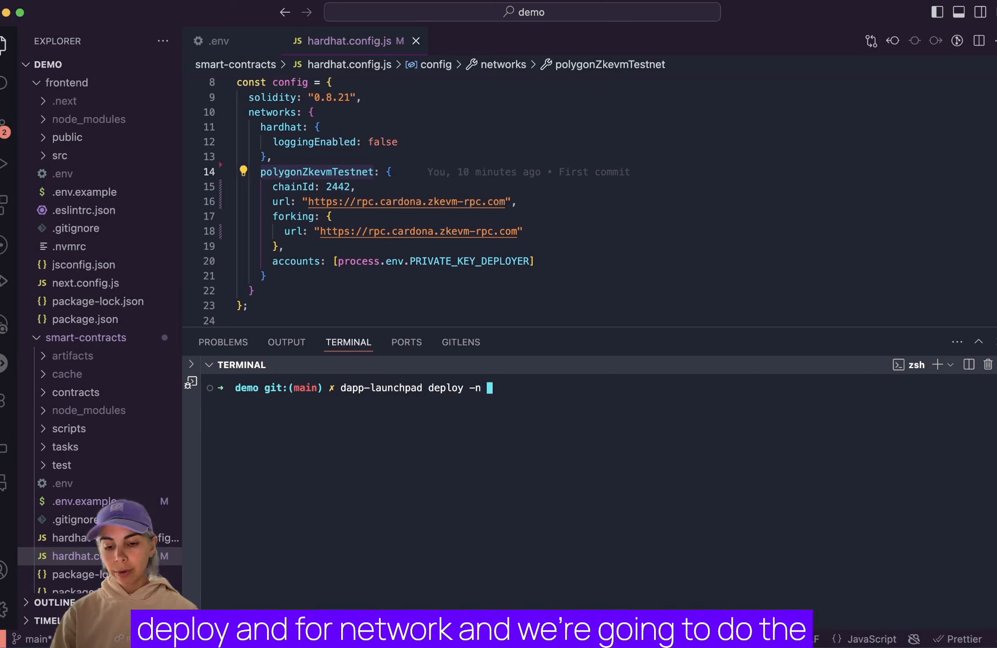
{"action": "type", "text": "polygonZkevmTestnet"}
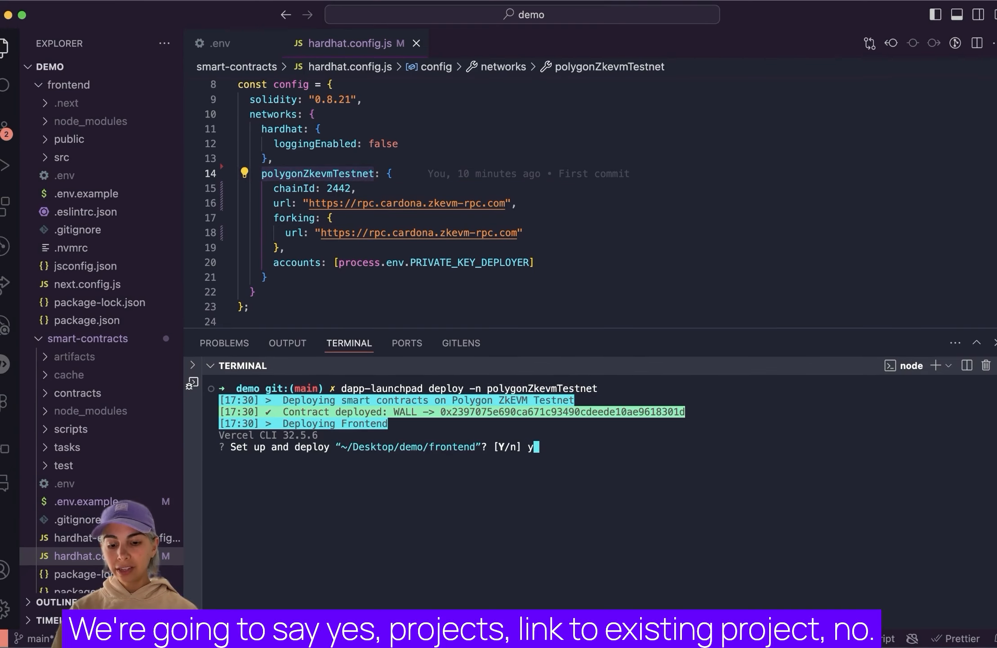
{"action": "key", "text": "enter"}
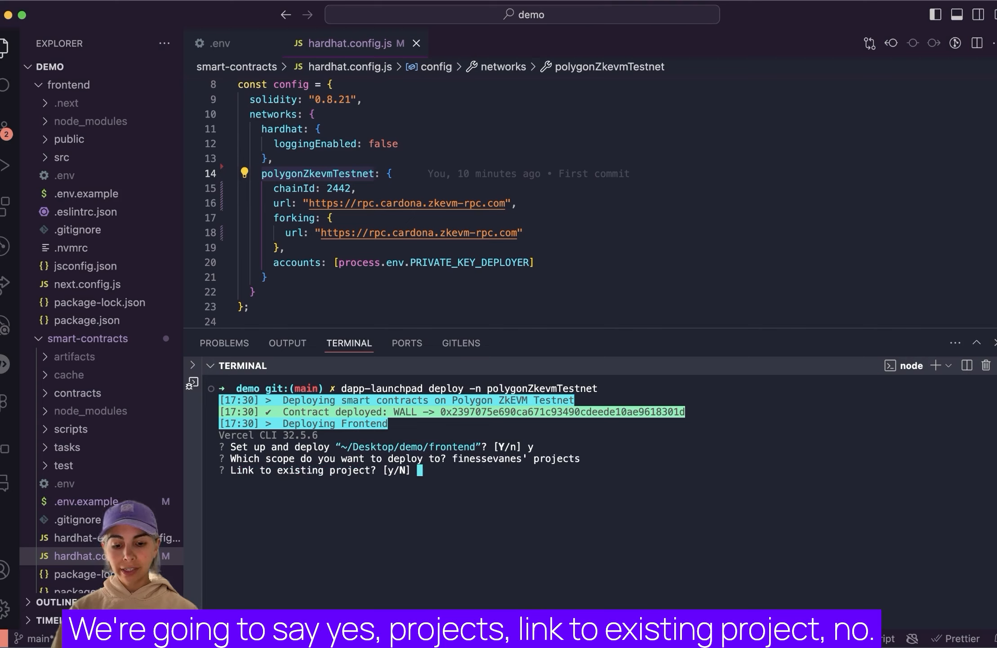
Step: Answer the Vercel prompts with project name 'demo' in ./, then select the contract address
{"action": "type", "text": "n"}
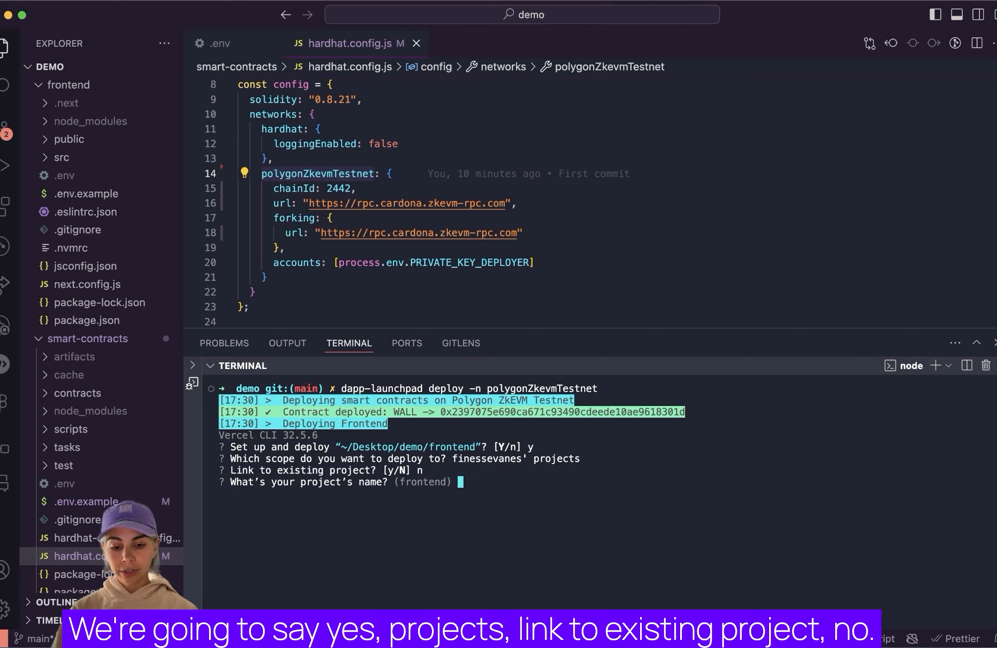
{"action": "type", "text": "demo"}
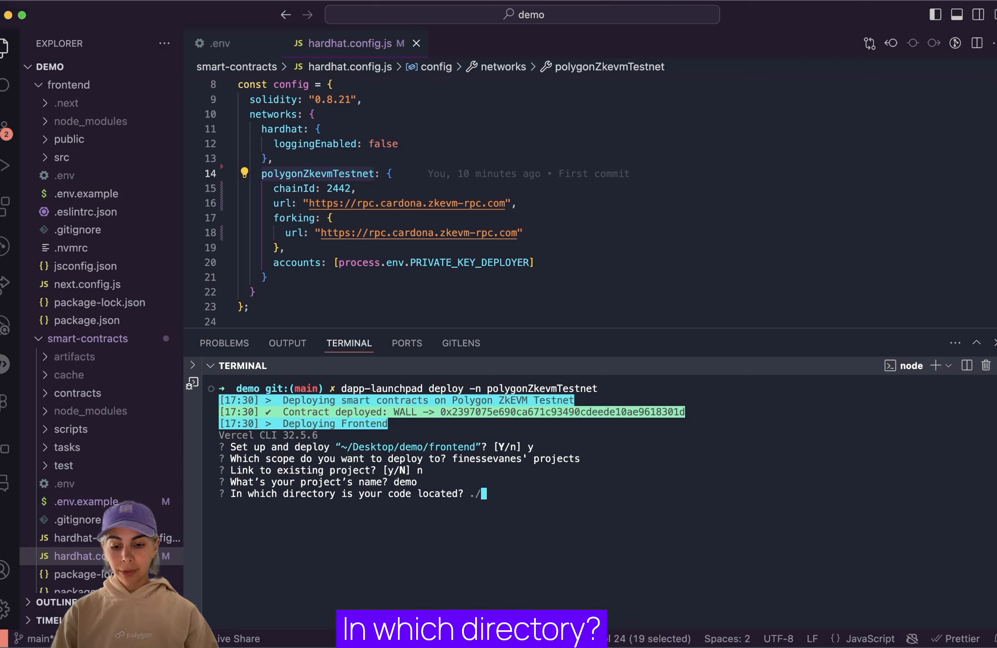
{"action": "key", "text": "enter"}
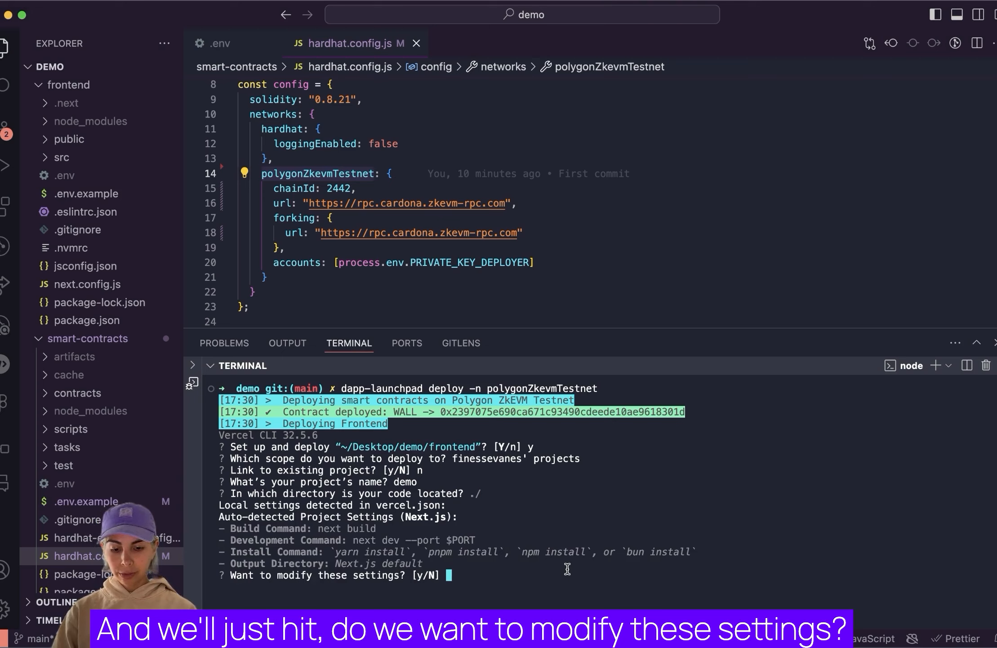
{"action": "type", "text": "n"}
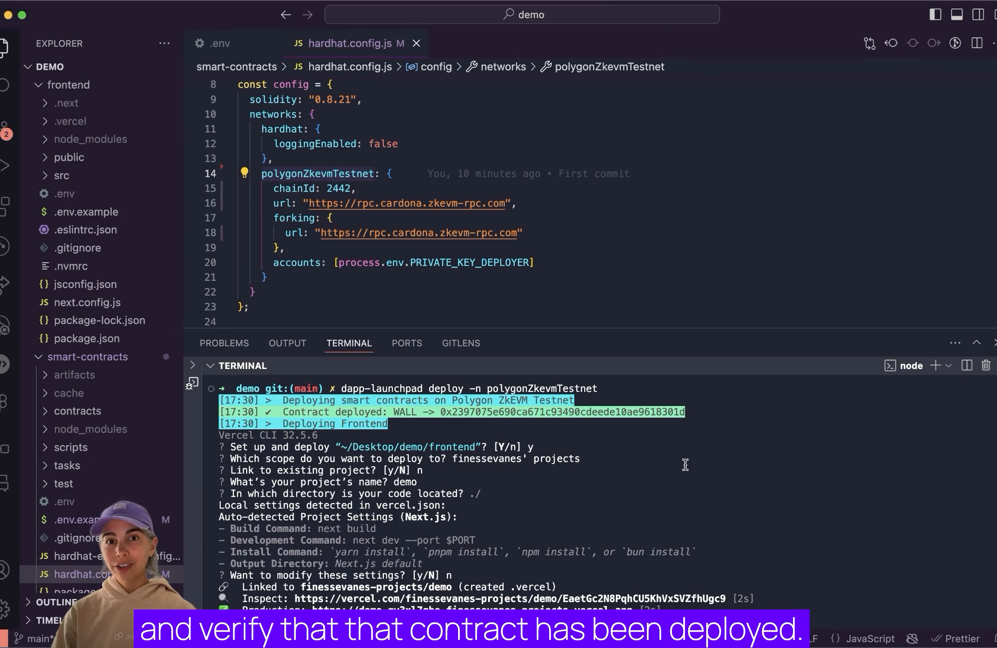
{"action": "double_click", "coordinate": [562, 411]}
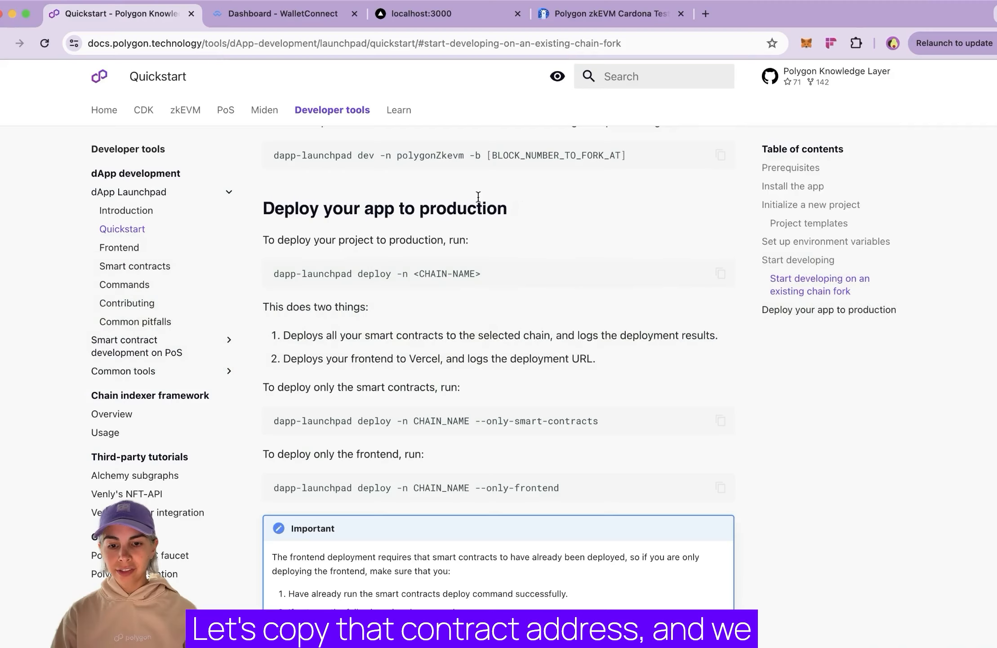
Step: Search the deployed contract address on cardona-zkevm.polygonscan.com
{"action": "left_click", "coordinate": [869, 14]}
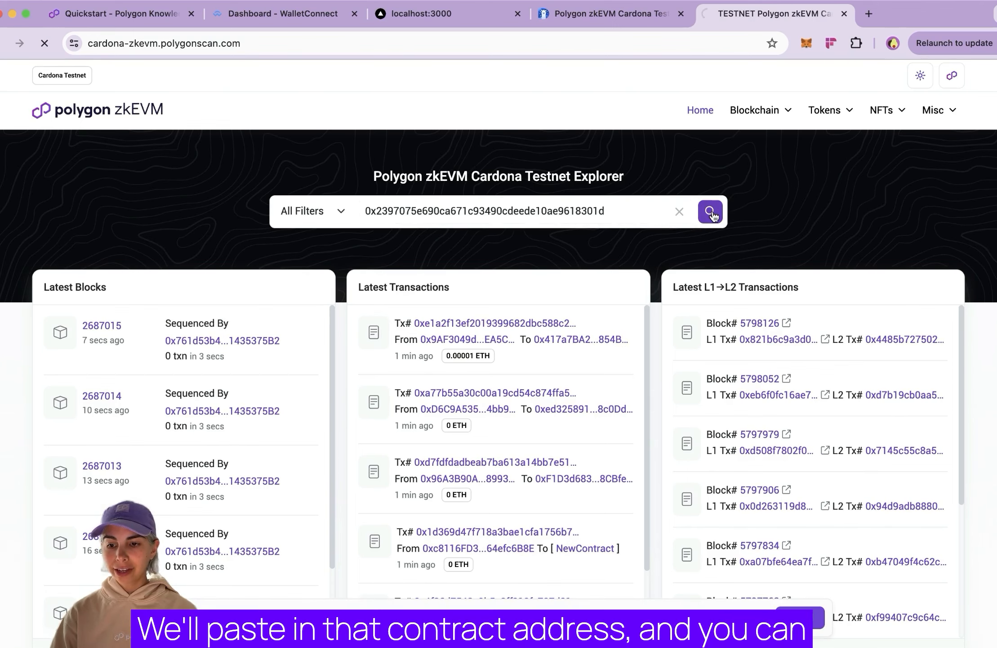
{"action": "left_click", "coordinate": [710, 211]}
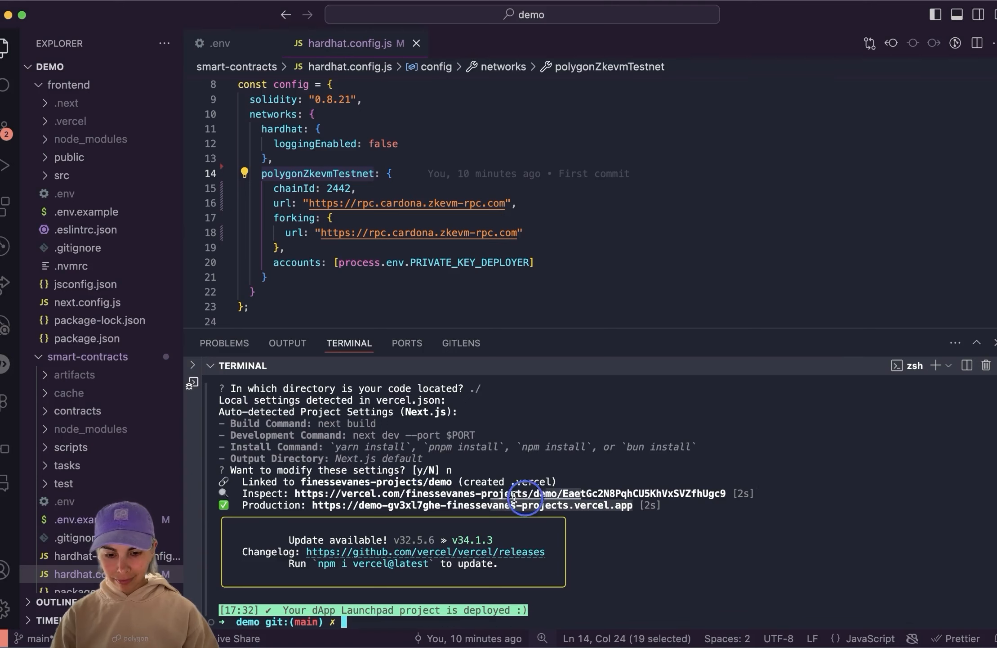
{"action": "mouse_move", "coordinate": [311, 506]}
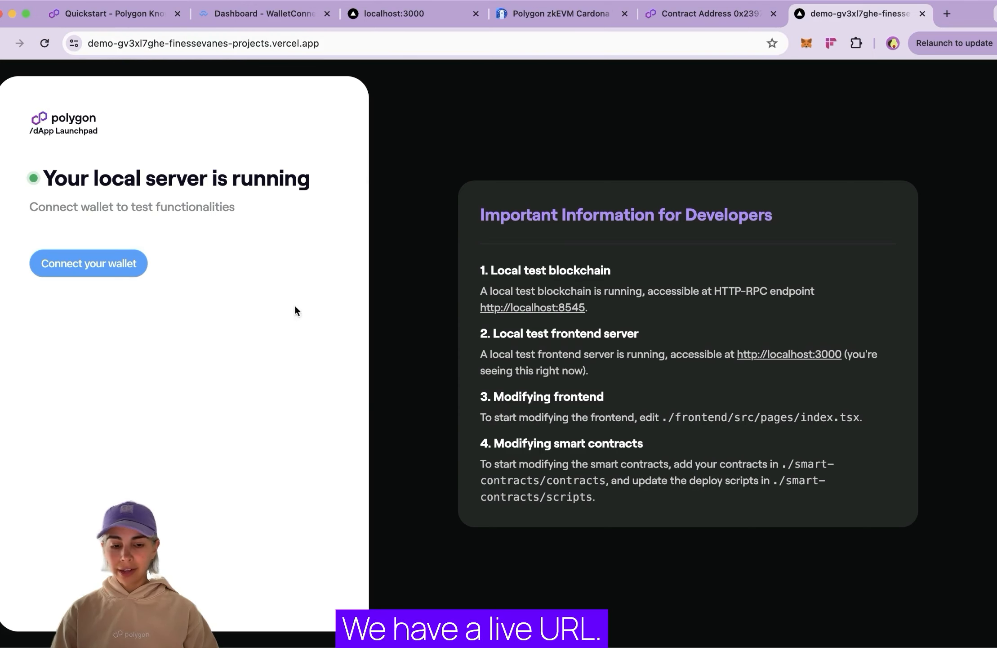
Step: Connect the MetaMask Burner account to the live app and switch to zkEVM Cardona
{"action": "left_click", "coordinate": [89, 262]}
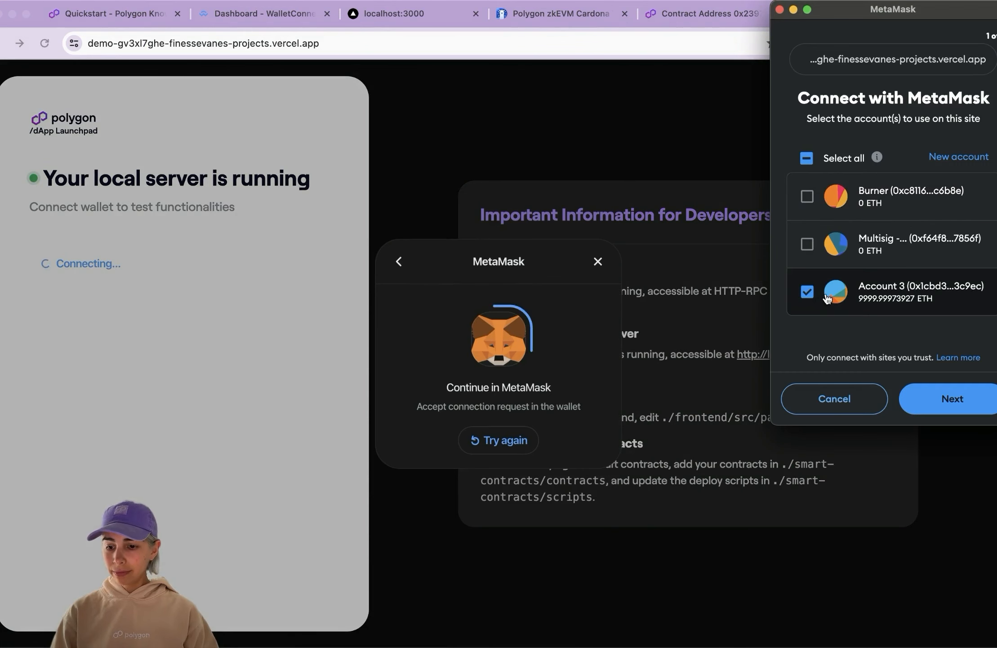
{"action": "left_click", "coordinate": [807, 196]}
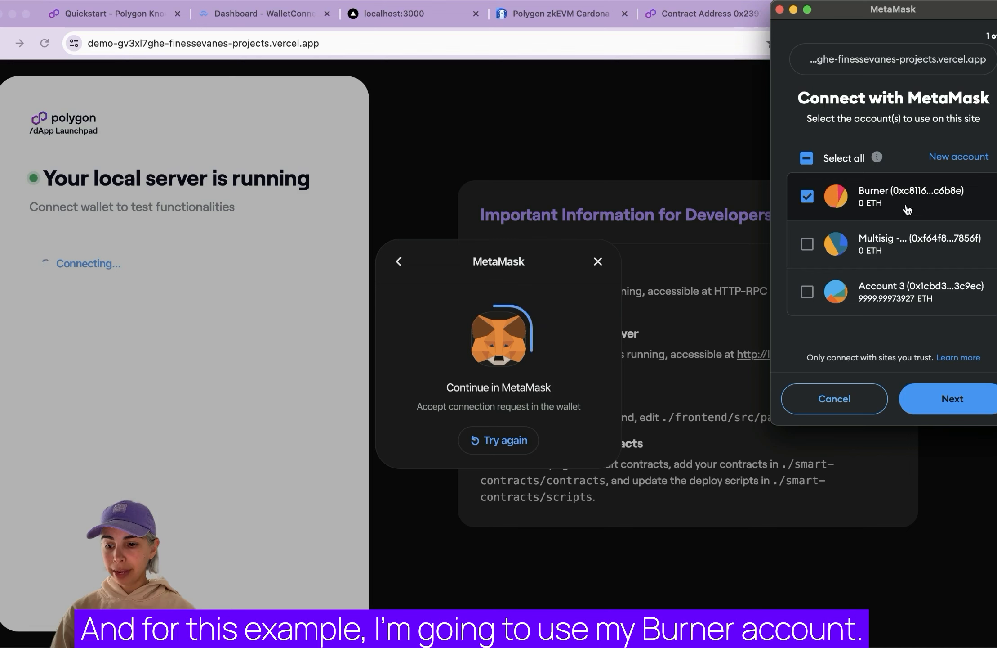
{"action": "left_click", "coordinate": [953, 398]}
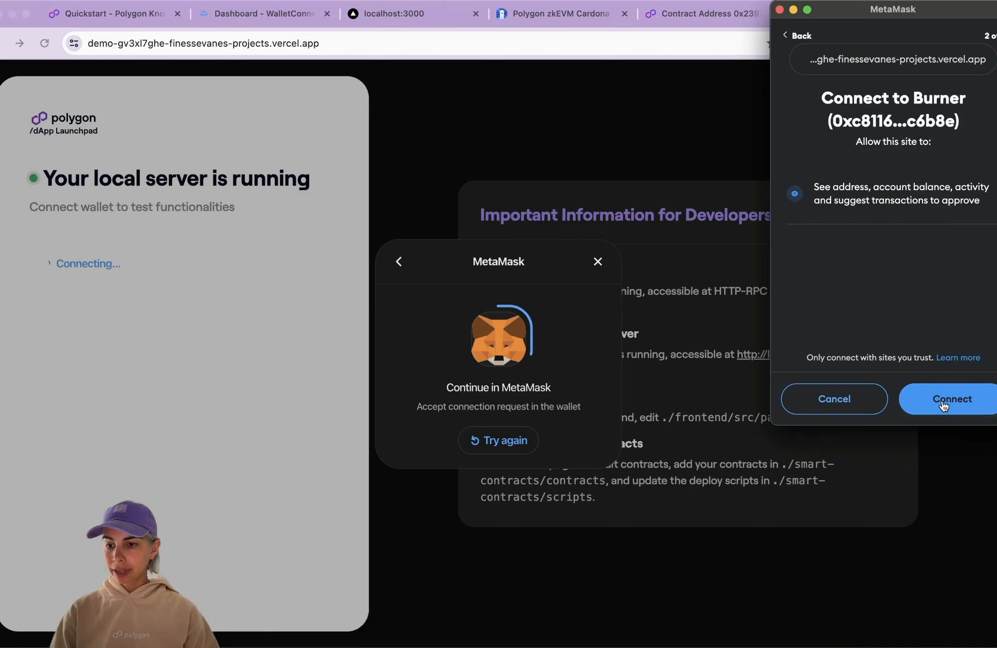
{"action": "left_click", "coordinate": [951, 399]}
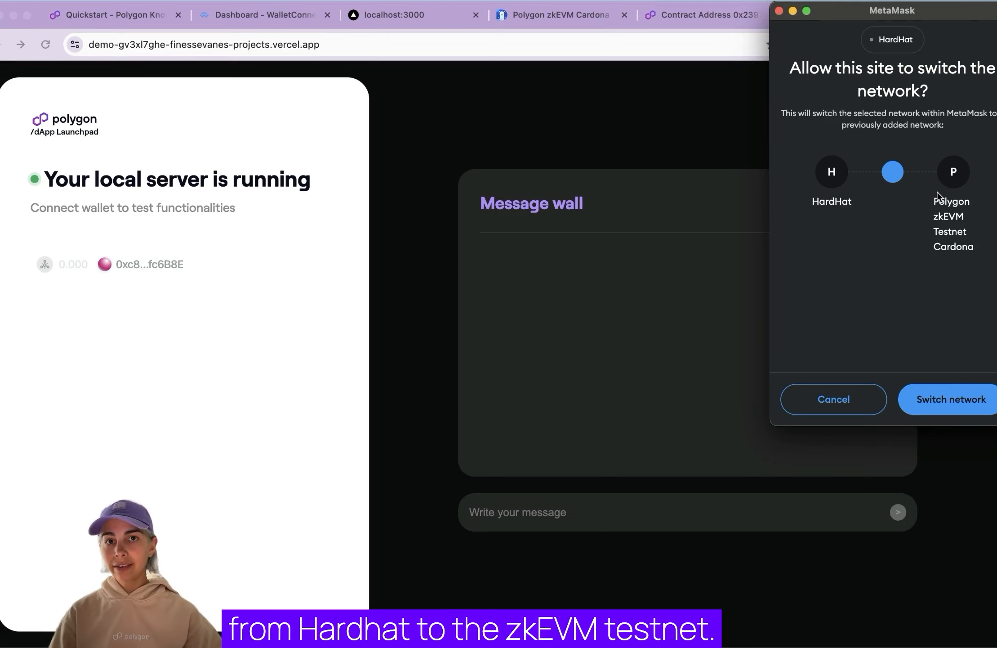
{"action": "left_click", "coordinate": [951, 399]}
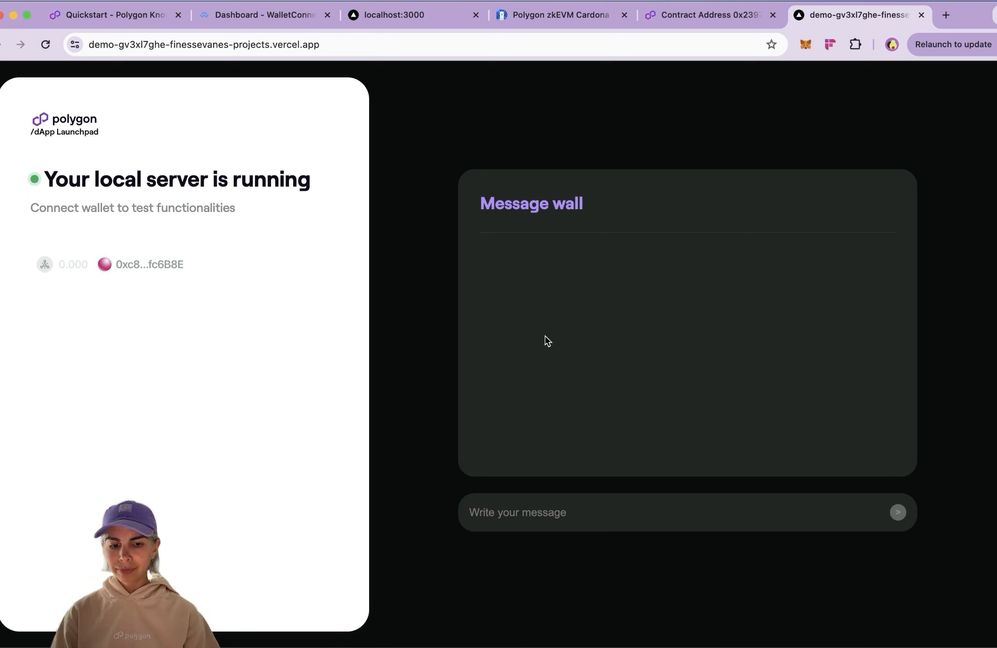
Step: Write 'gm from testnet!' in the message box and send it
{"action": "left_click", "coordinate": [674, 511]}
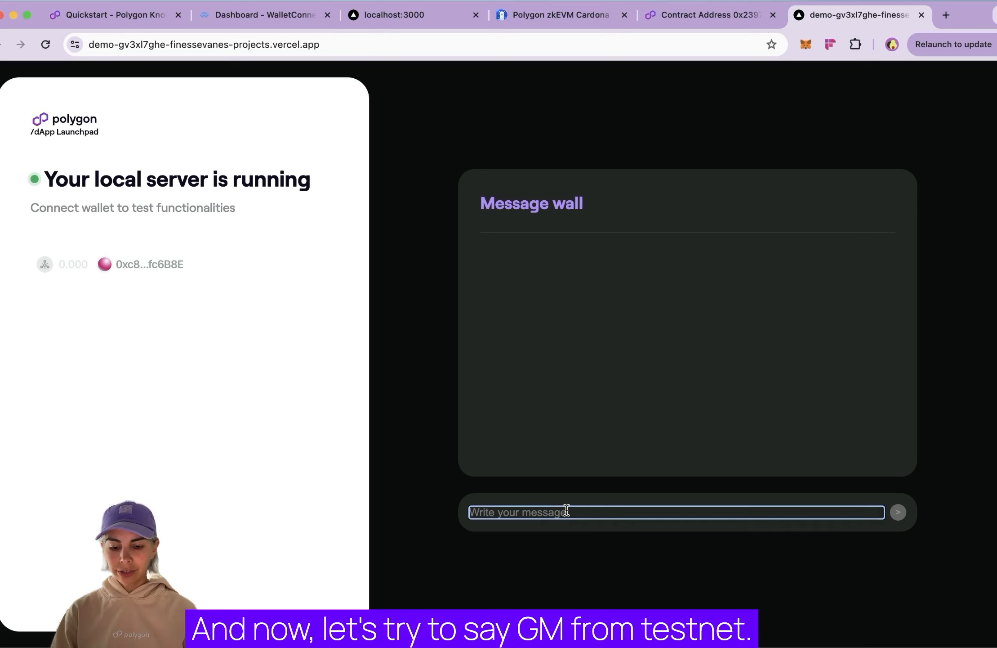
{"action": "type", "text": "gm from"}
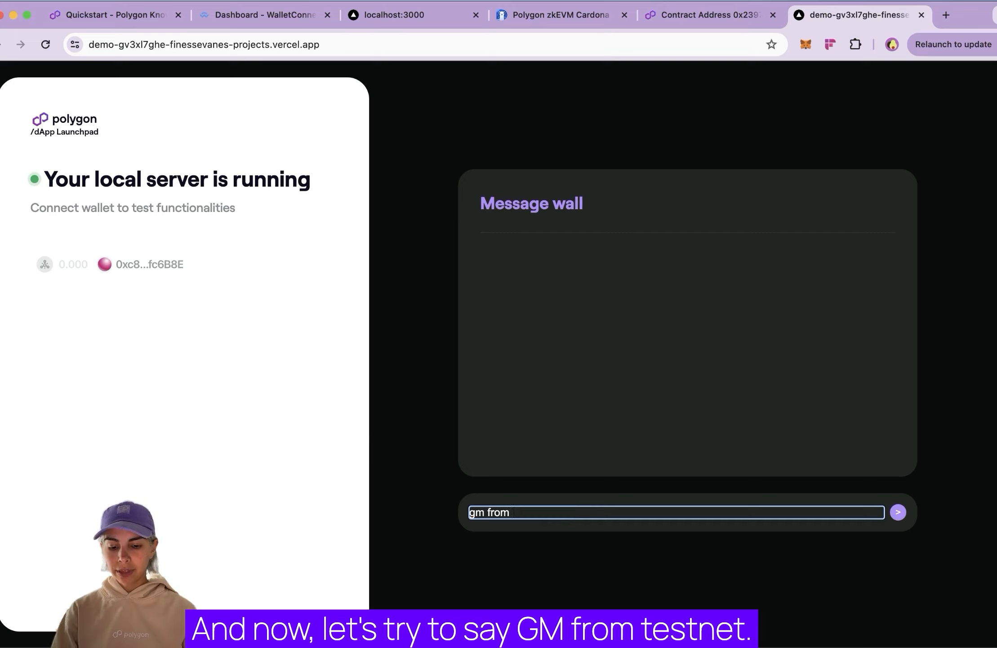
{"action": "type", "text": "testnet!"}
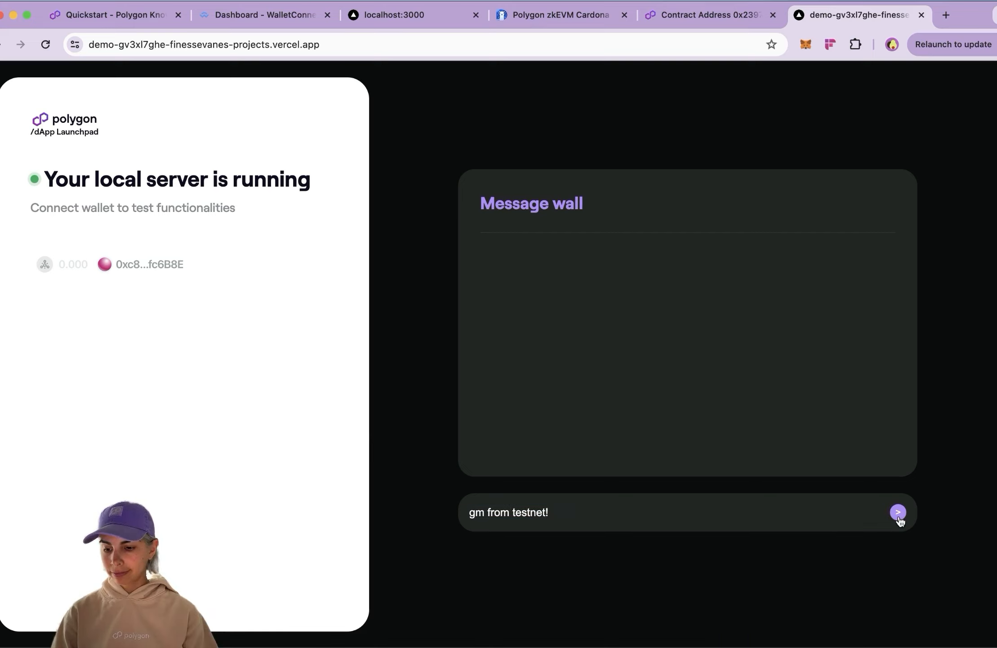
{"action": "left_click", "coordinate": [898, 512]}
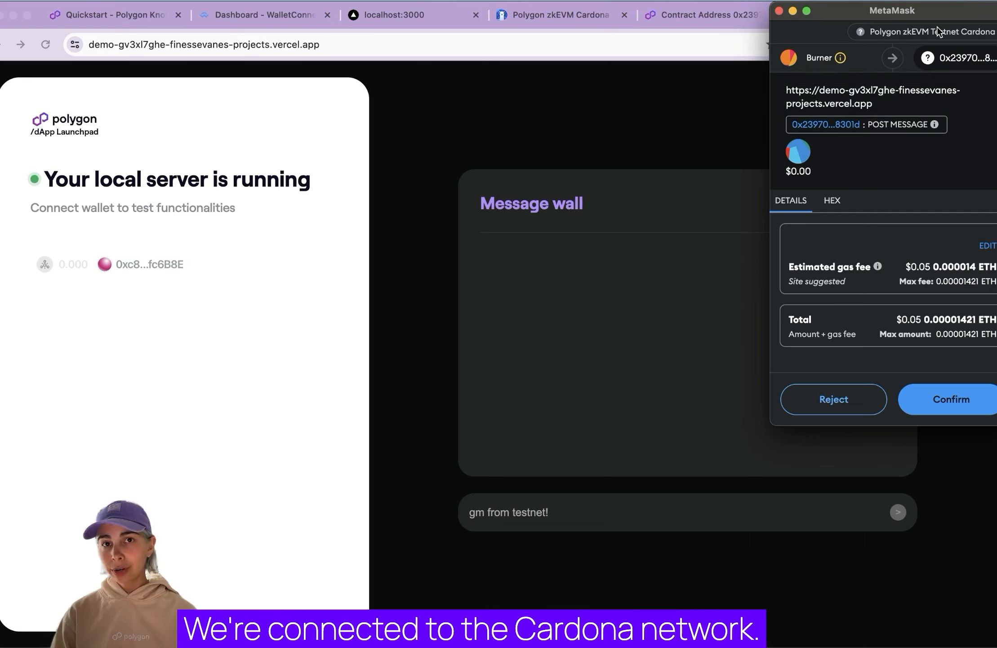
Step: Confirm the post transaction in MetaMask and check it on Cardona Polygonscan
{"action": "left_click", "coordinate": [952, 399]}
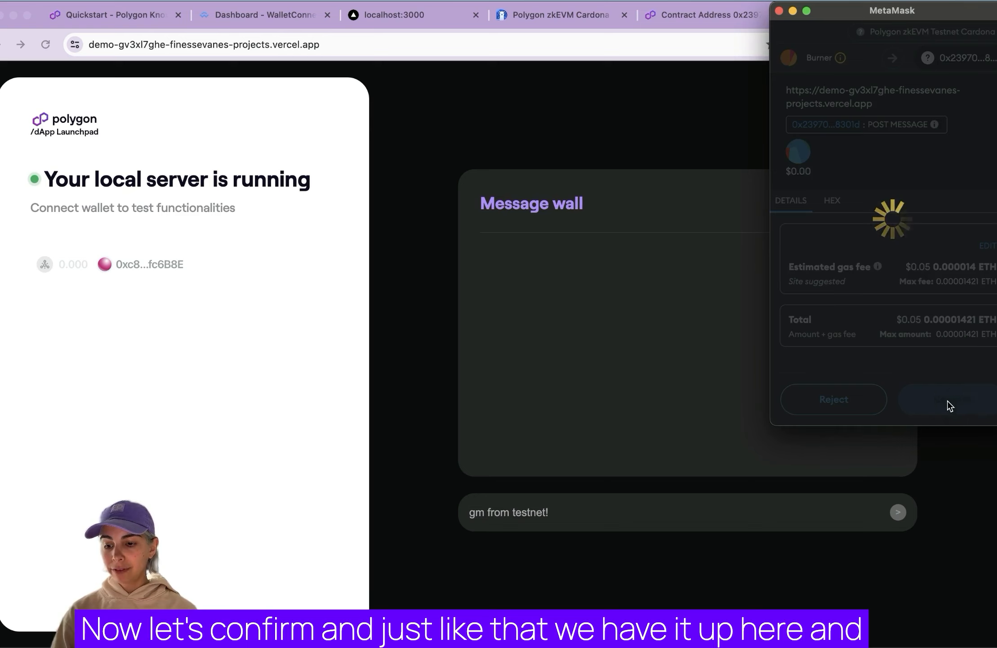
{"action": "left_click", "coordinate": [946, 399]}
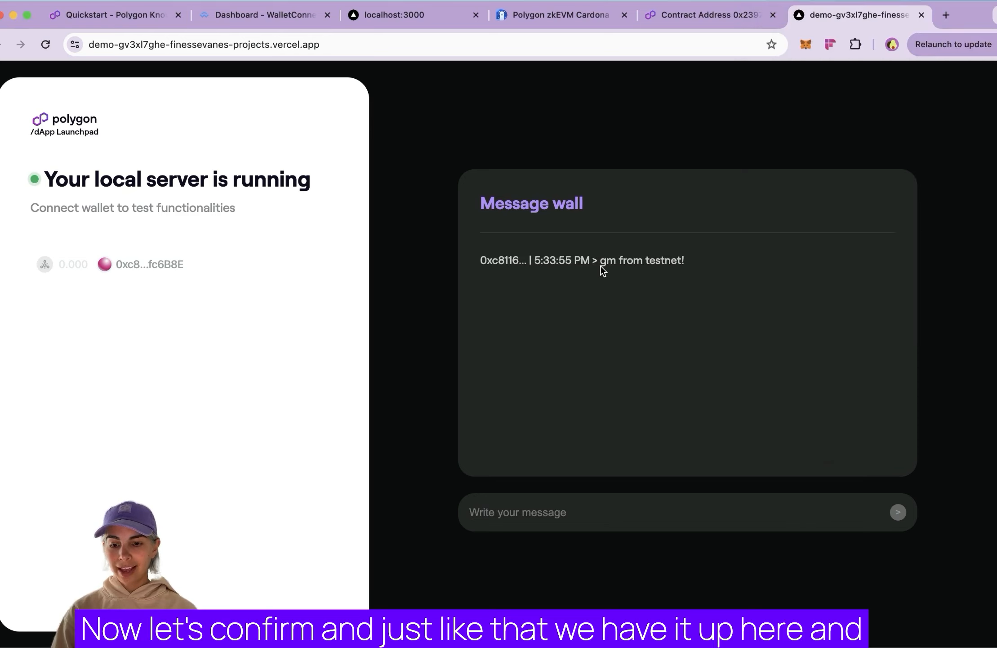
{"action": "left_click", "coordinate": [710, 14]}
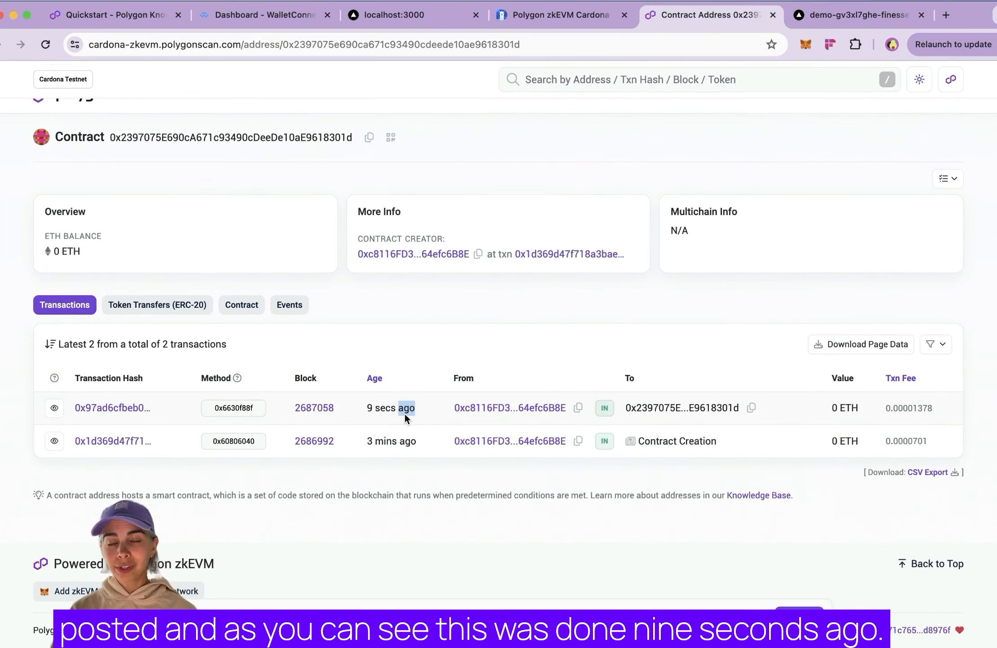
{"action": "left_click", "coordinate": [859, 14]}
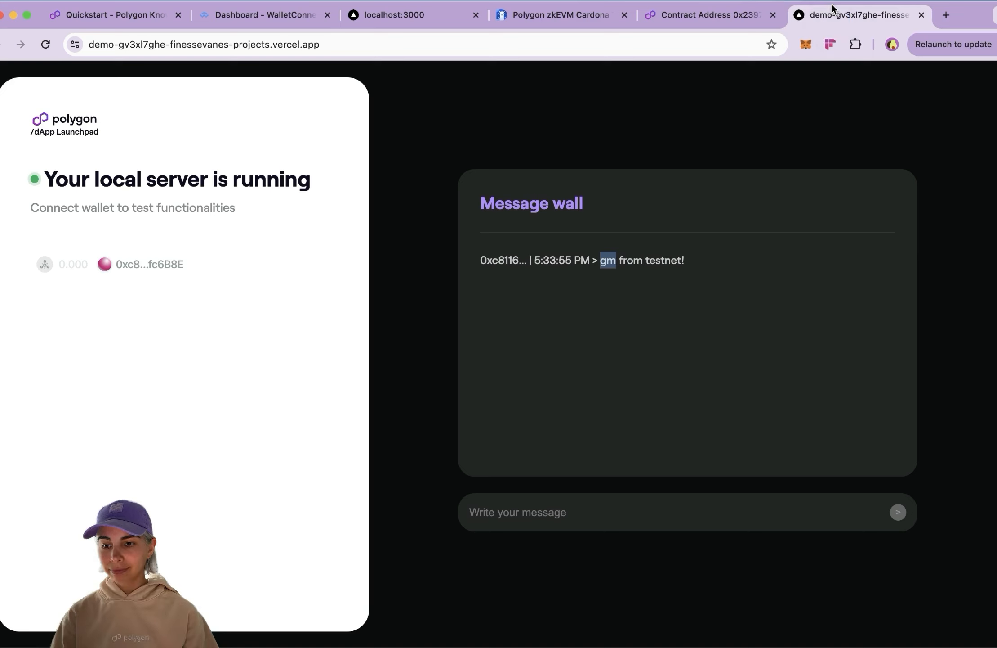
{"action": "mouse_move", "coordinate": [593, 279]}
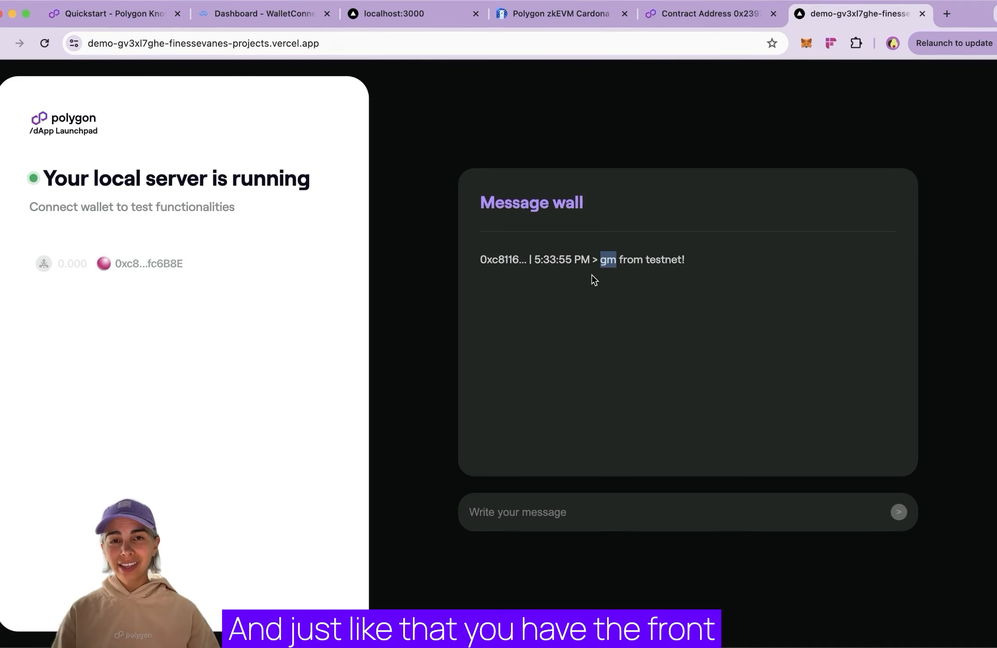